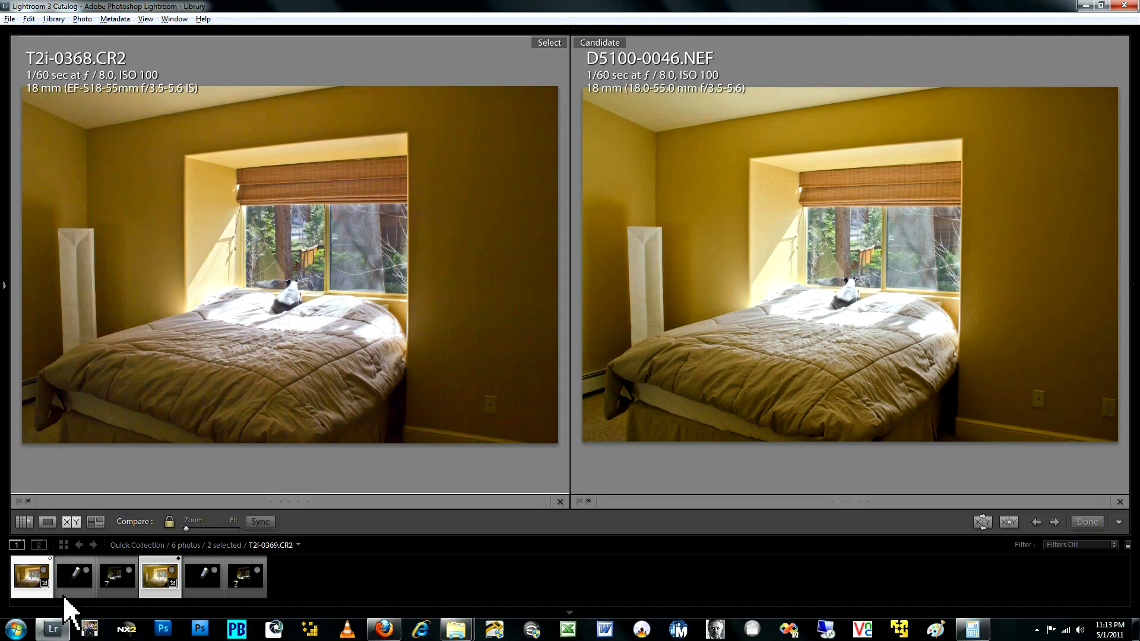
Pair D5100-0047.NEF as Select with T2i-0369.CR2 as Candidate in Compare view.
{"action": "left_click", "coordinate": [202, 577]}
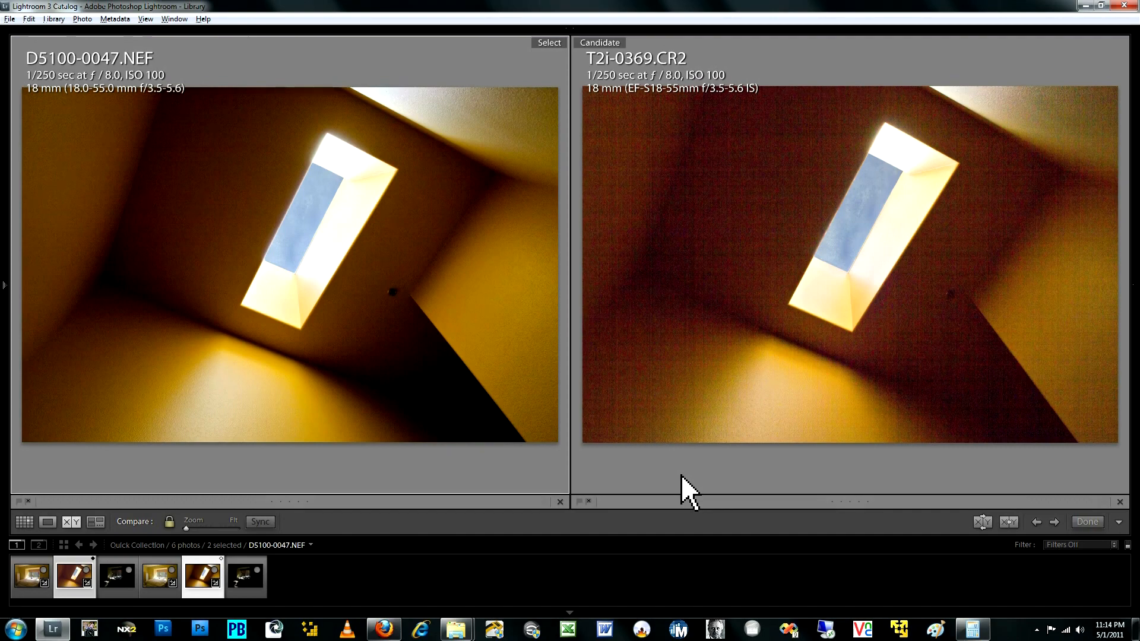
{"action": "mouse_move", "coordinate": [658, 302]}
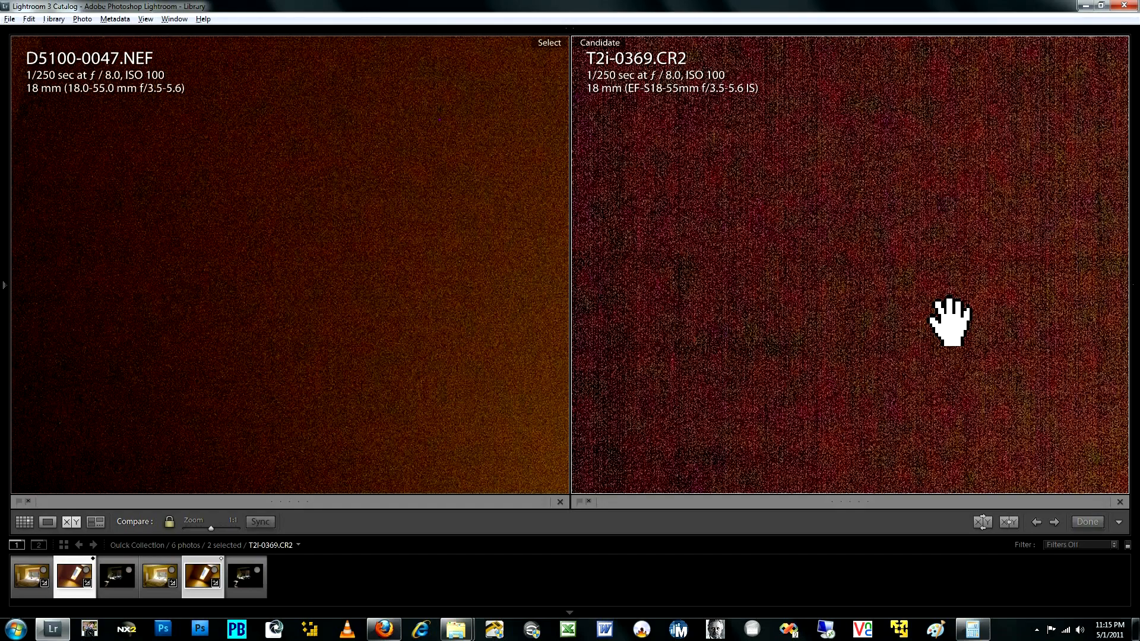
{"action": "mouse_move", "coordinate": [939, 181]}
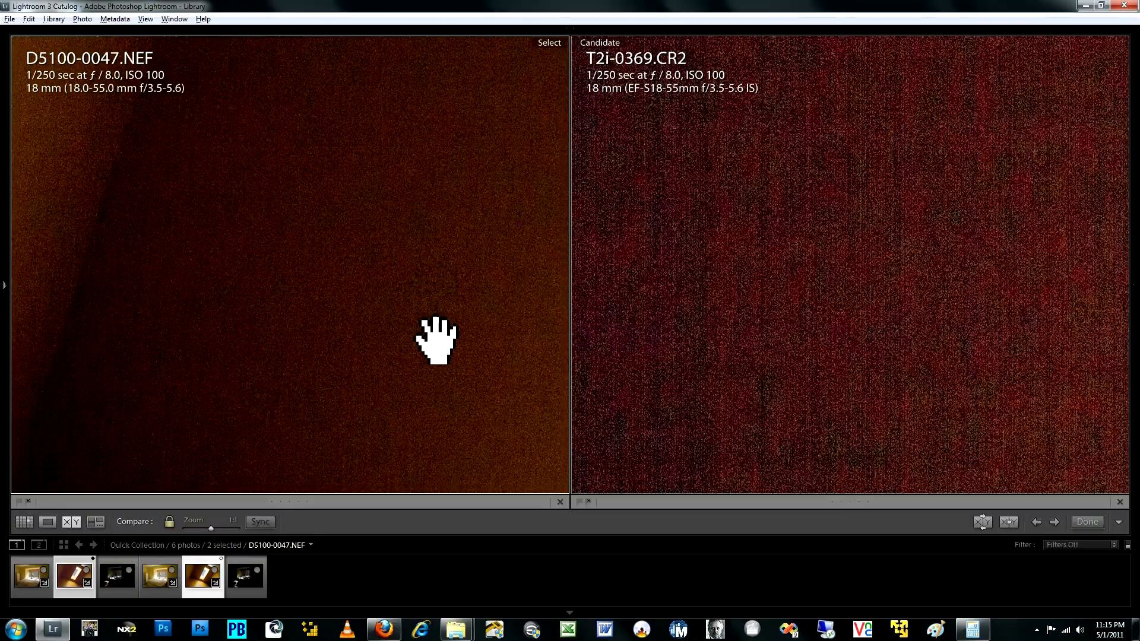
{"action": "mouse_move", "coordinate": [504, 222]}
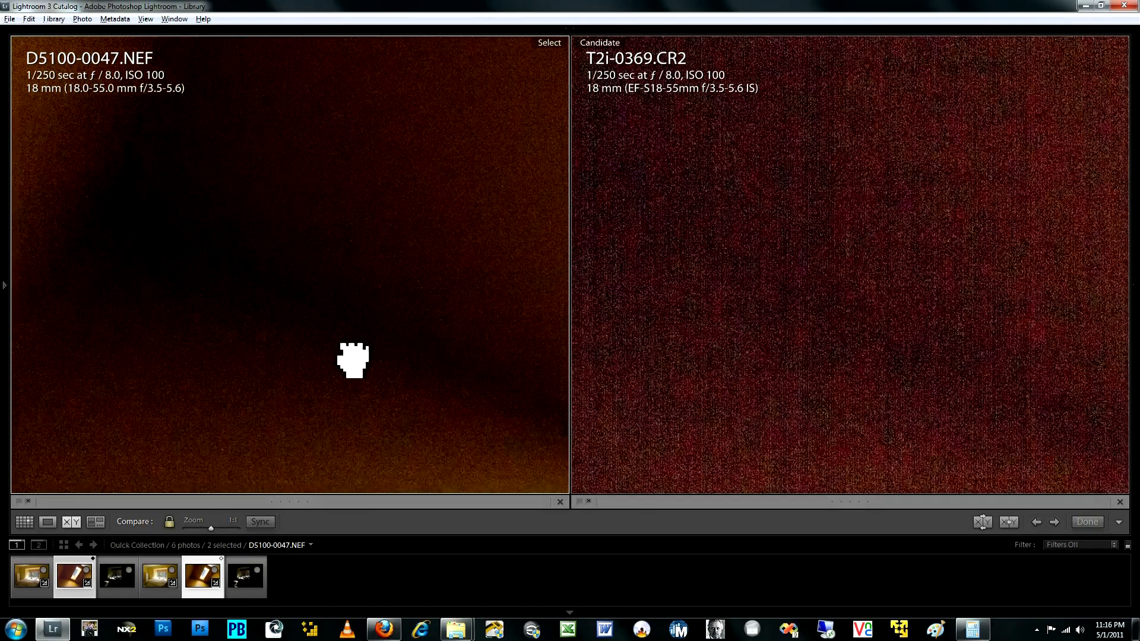
{"action": "left_click_drag", "start_coordinate": [353, 361], "coordinate": [487, 396]}
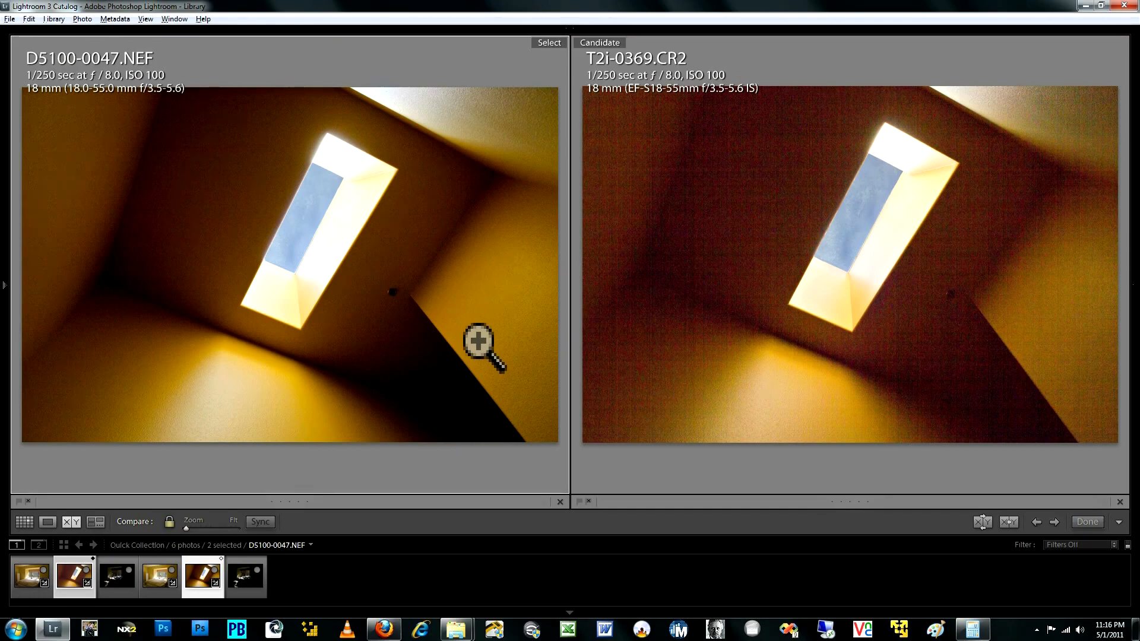
{"action": "mouse_move", "coordinate": [459, 267]}
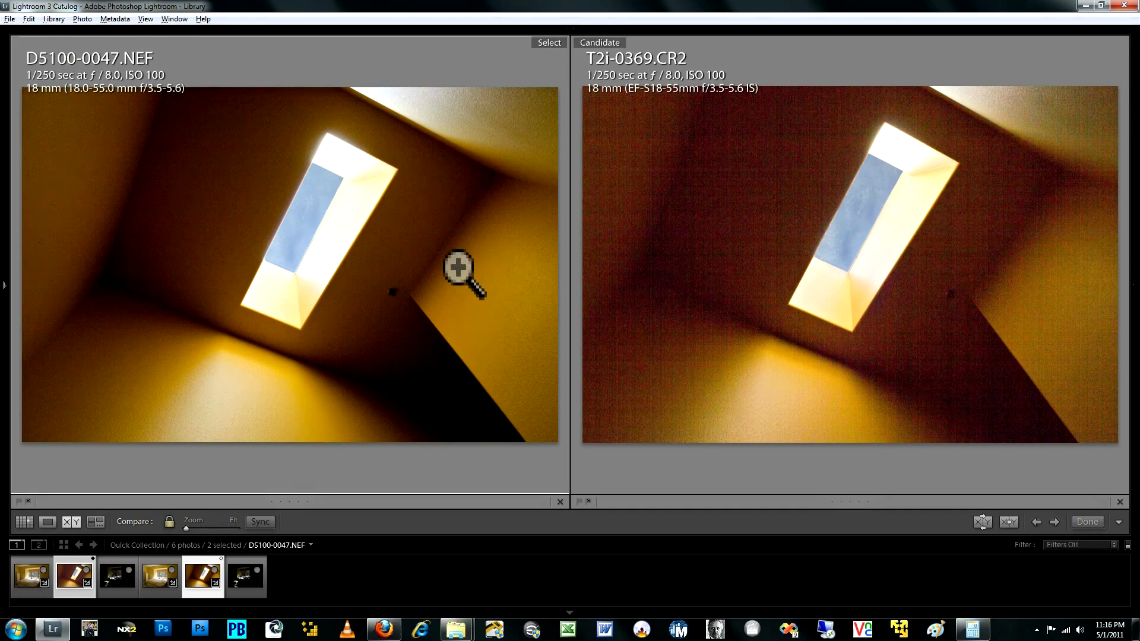
Bring D5100-0047 into Develop alone at 1:1 zoom, panned onto the shadowed wall.
{"action": "left_click", "coordinate": [459, 270]}
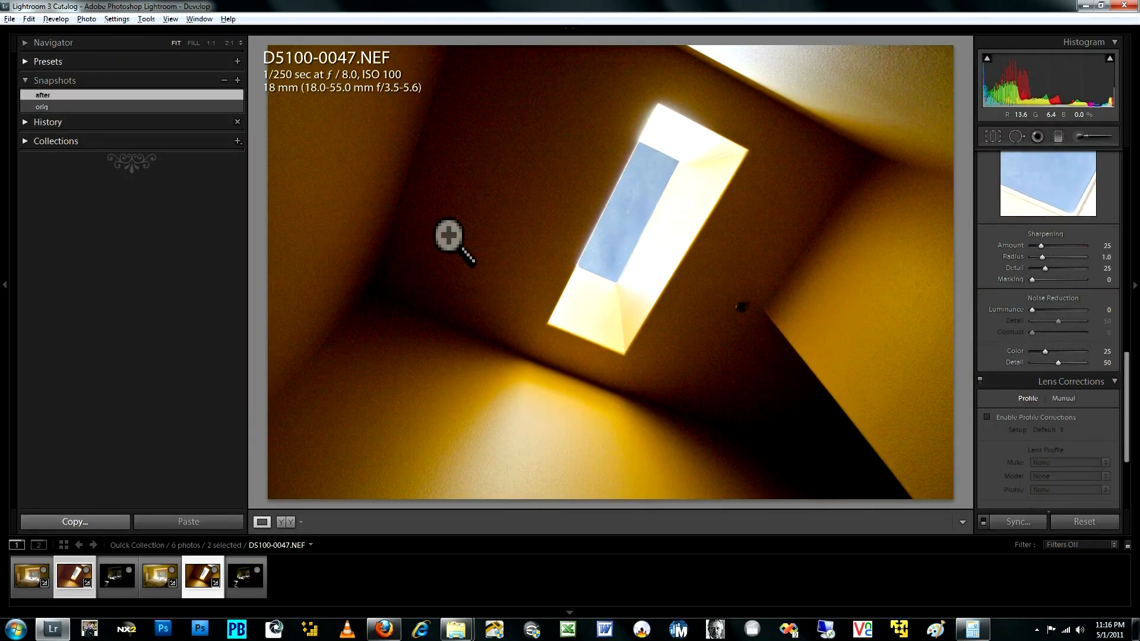
{"action": "left_click", "coordinate": [449, 237]}
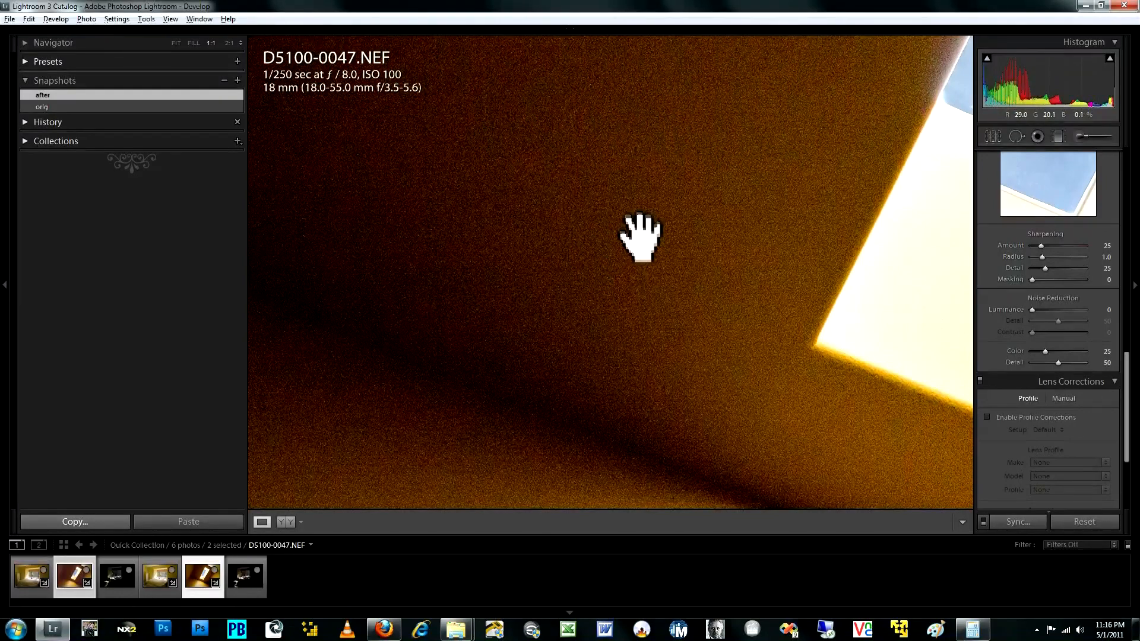
{"action": "left_click_drag", "start_coordinate": [640, 237], "coordinate": [640, 328]}
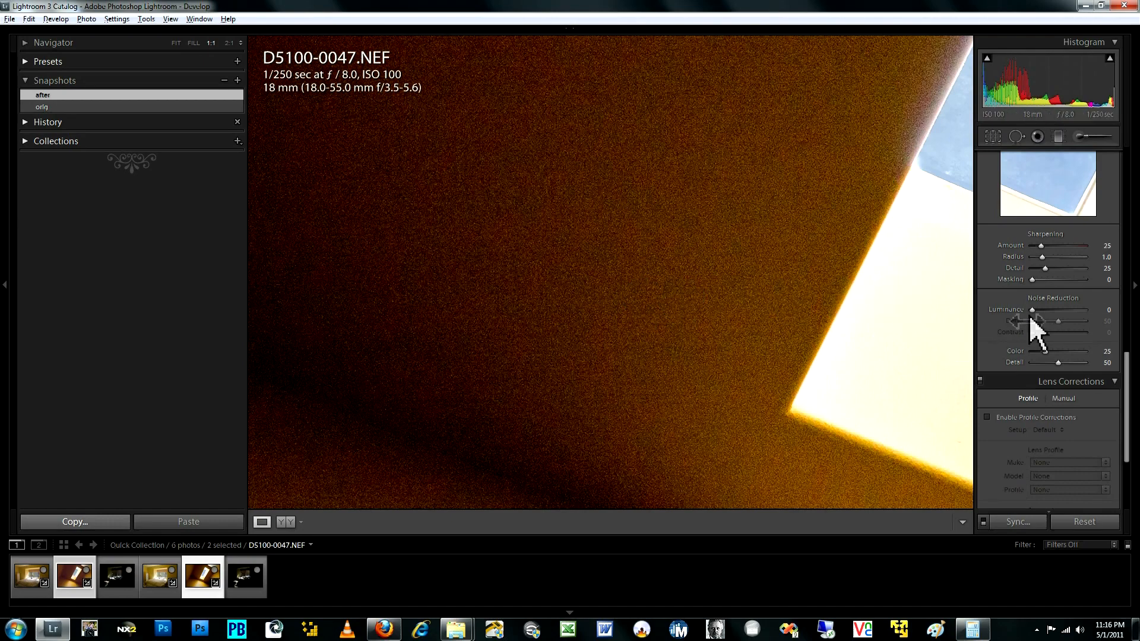
Raise luminance noise reduction on the D5100 shot to 32 and pan to another dark wall area.
{"action": "left_click_drag", "start_coordinate": [1042, 309], "coordinate": [1058, 309]}
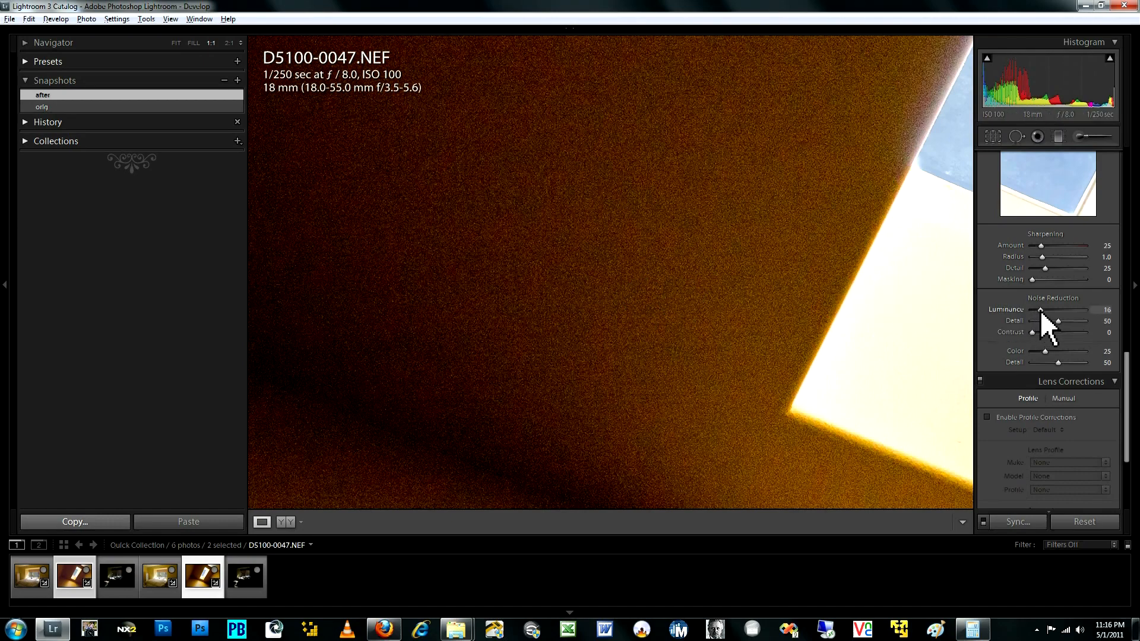
{"action": "left_click_drag", "start_coordinate": [1041, 309], "coordinate": [1055, 309]}
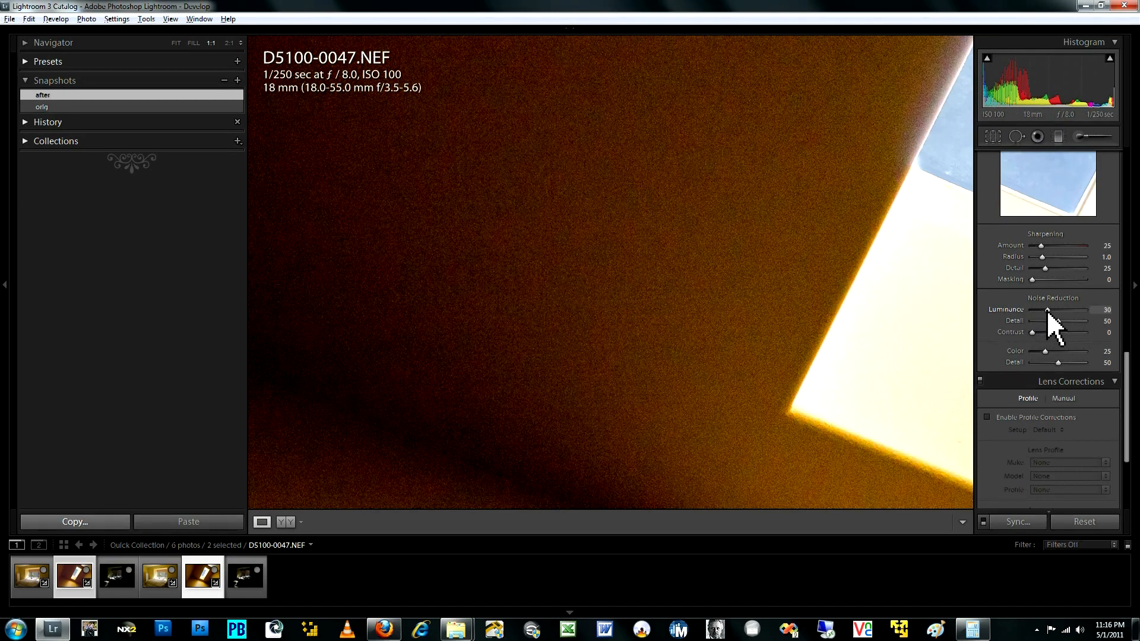
{"action": "left_click_drag", "start_coordinate": [1031, 308], "coordinate": [1035, 309]}
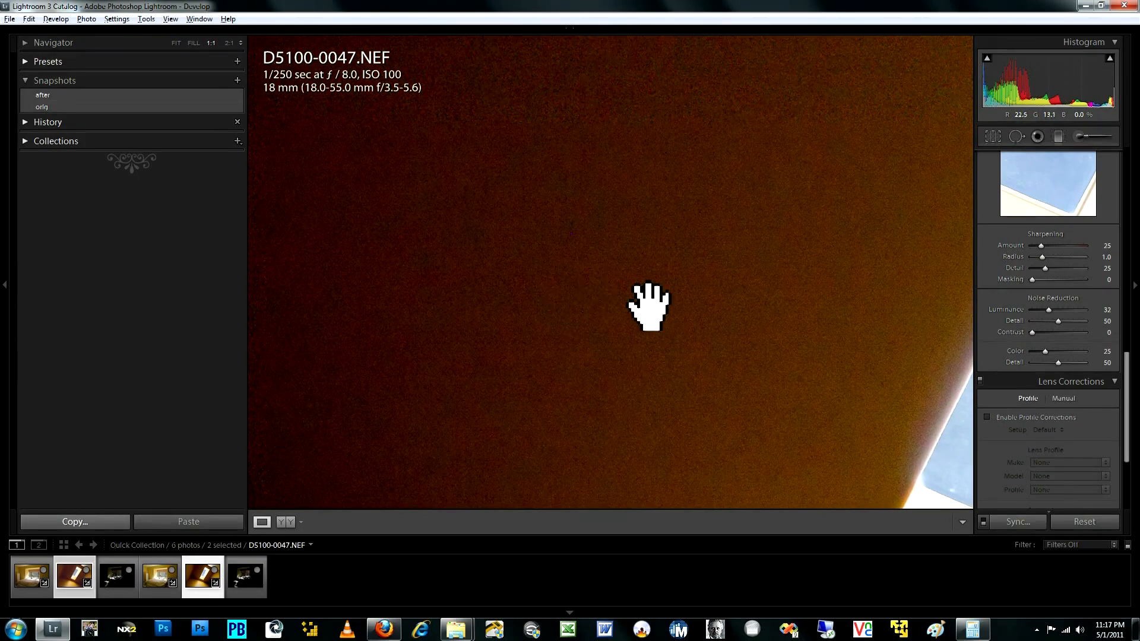
{"action": "left_click_drag", "start_coordinate": [648, 305], "coordinate": [592, 328]}
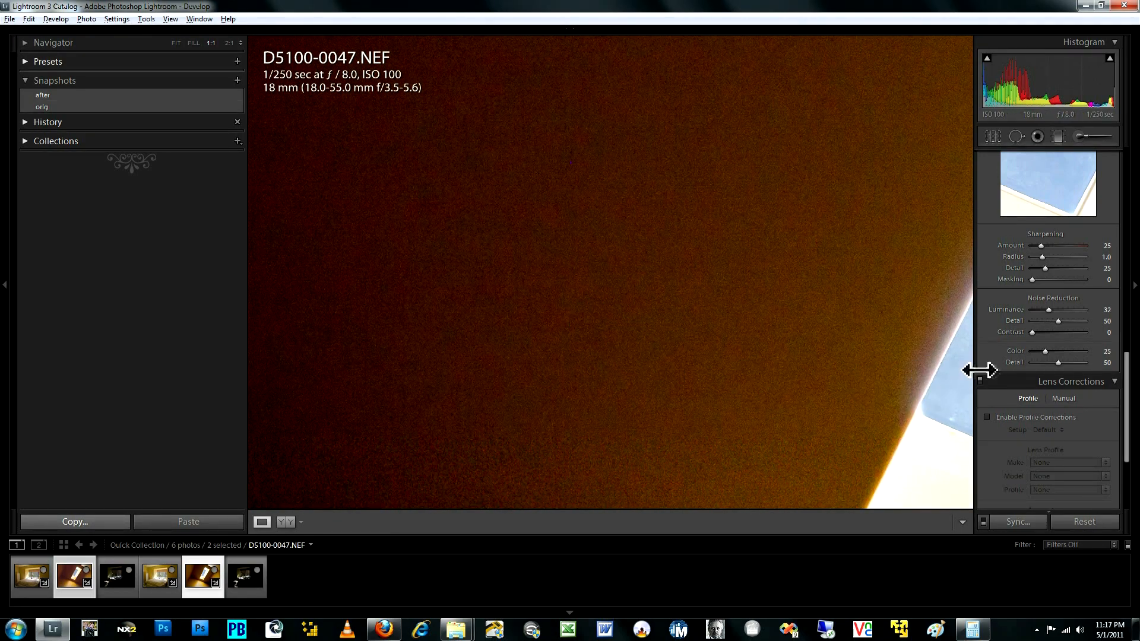
Raise color noise reduction on the D5100 shot from 25 up to about 63.
{"action": "left_click_drag", "start_coordinate": [1045, 352], "coordinate": [1051, 351]}
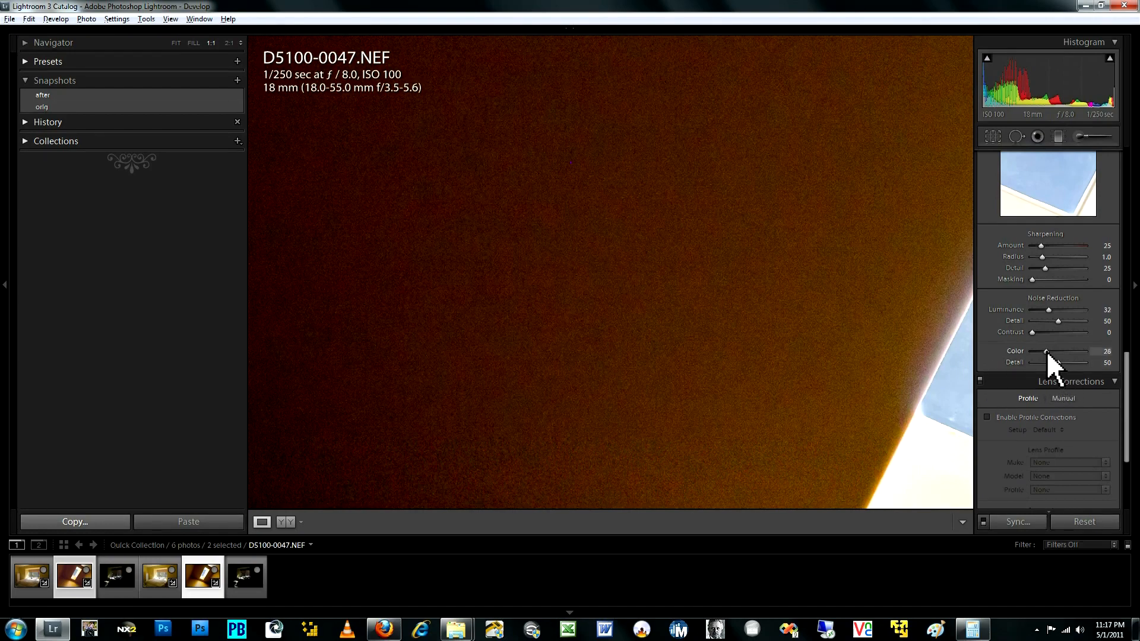
{"action": "left_click_drag", "start_coordinate": [1047, 352], "coordinate": [1055, 351]}
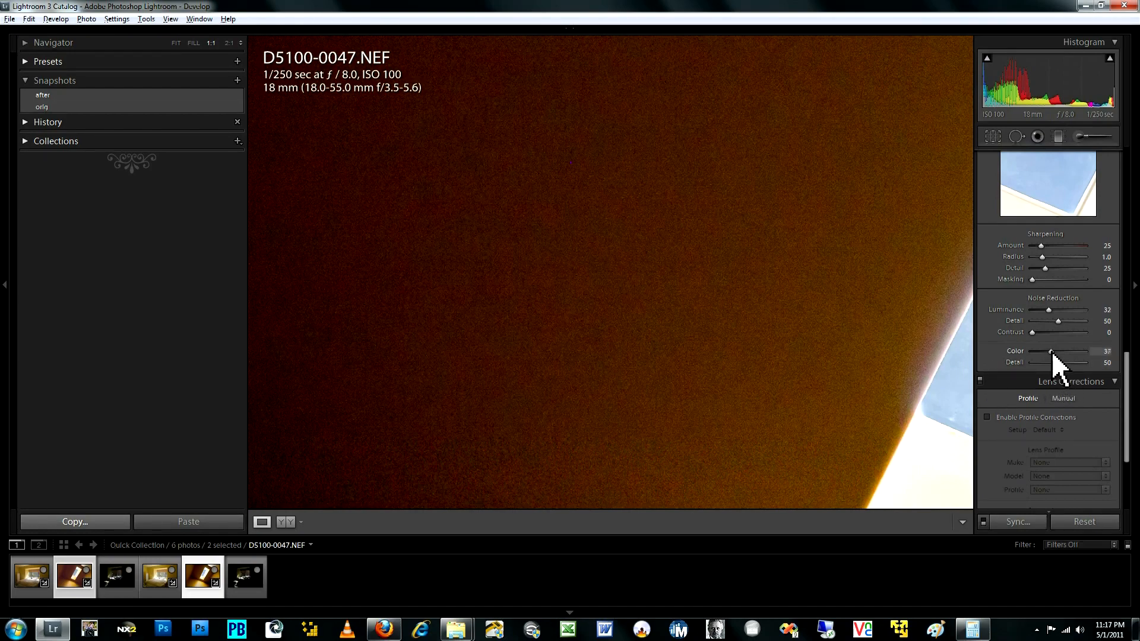
{"action": "left_click_drag", "start_coordinate": [1055, 352], "coordinate": [1069, 351]}
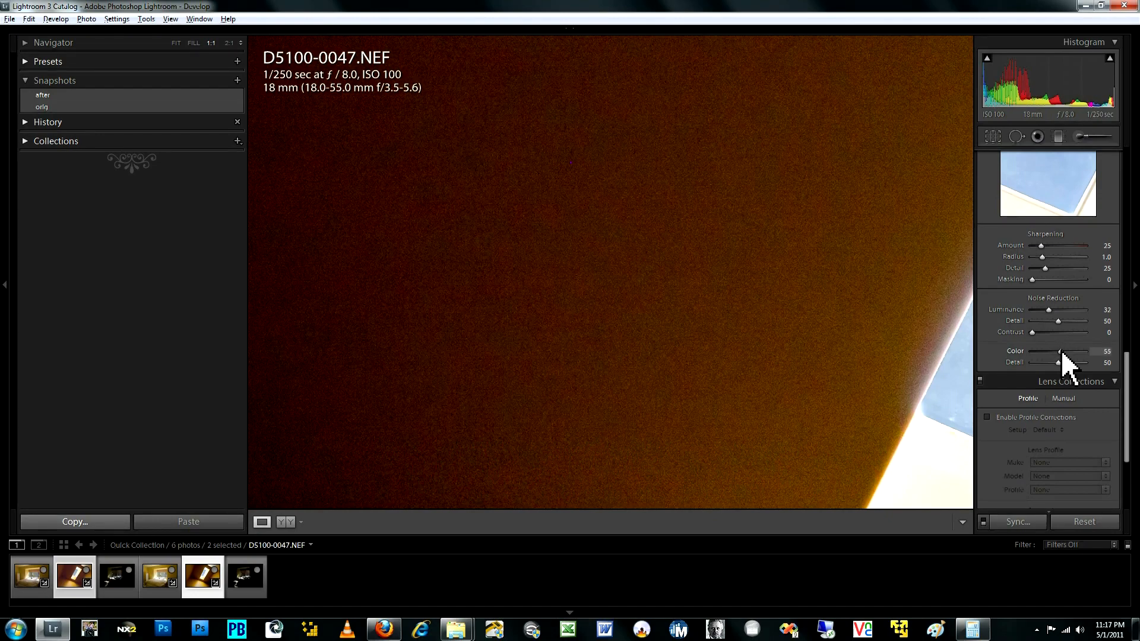
{"action": "mouse_move", "coordinate": [1058, 367]}
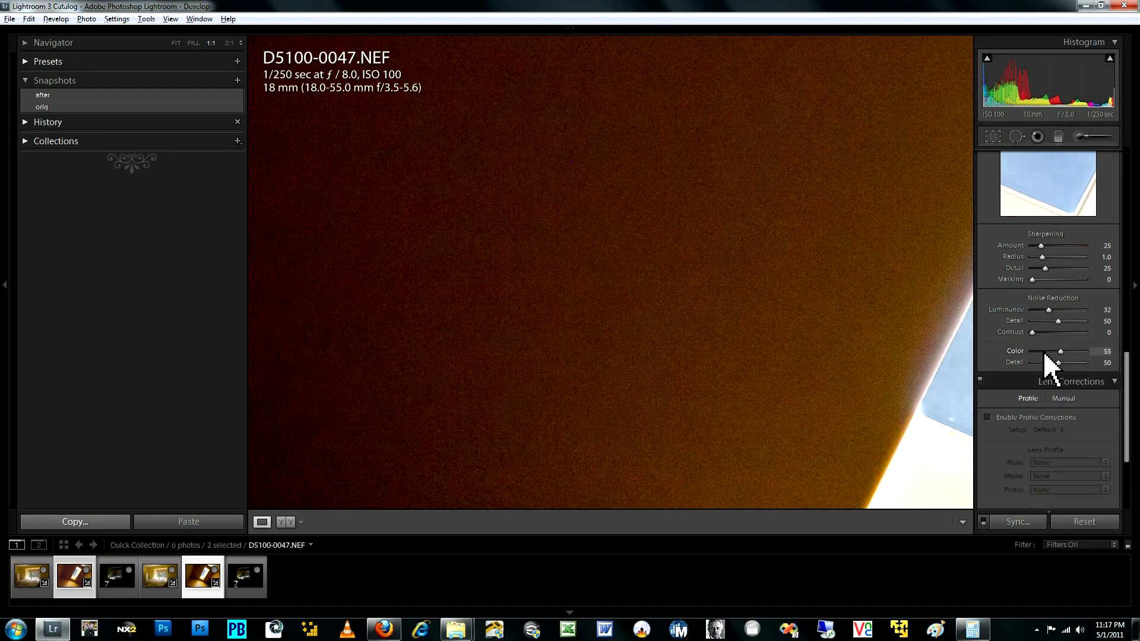
{"action": "left_click_drag", "start_coordinate": [1061, 351], "coordinate": [1068, 352]}
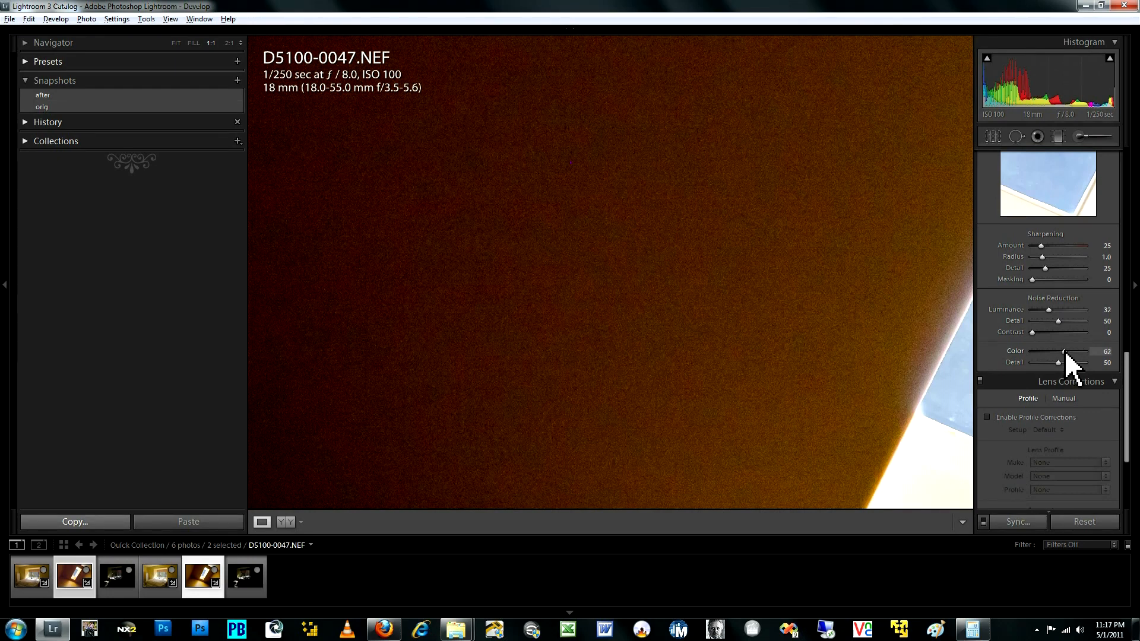
{"action": "left_click_drag", "start_coordinate": [1063, 352], "coordinate": [1067, 351]}
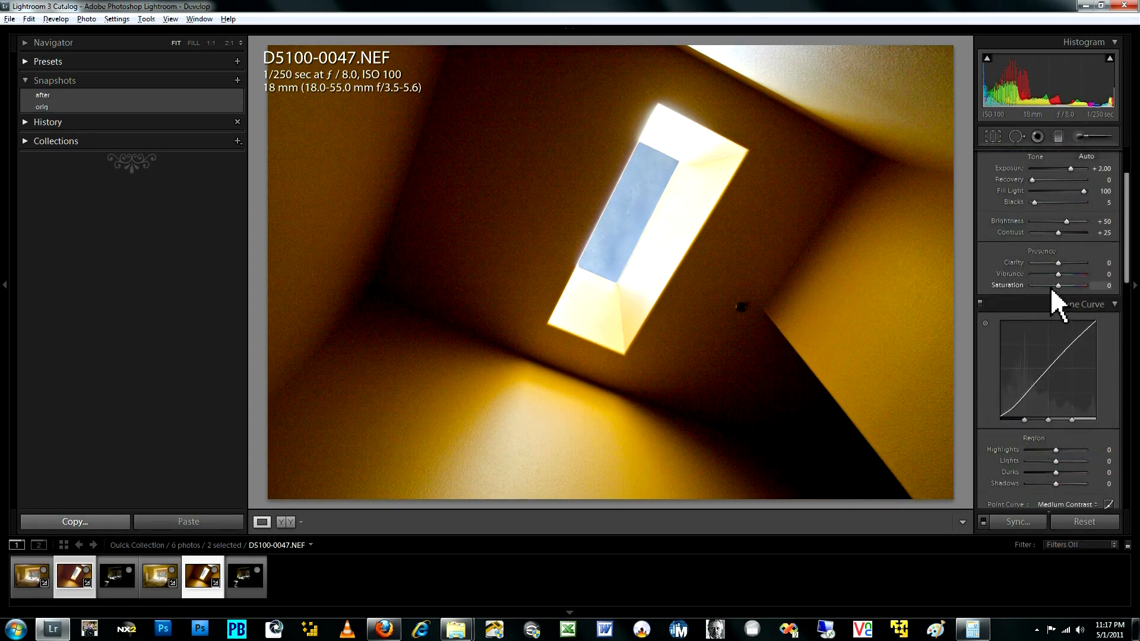
Set Saturation to -100 on the D5100 shot and view its shadows at 1:1.
{"action": "left_click_drag", "start_coordinate": [1080, 285], "coordinate": [1056, 285]}
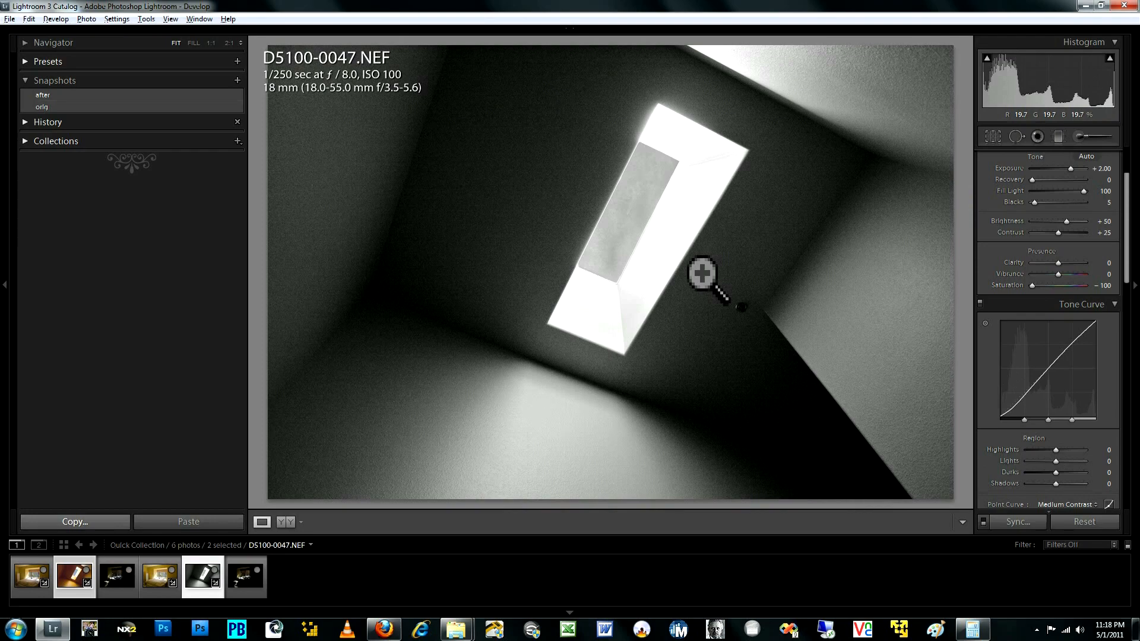
{"action": "left_click", "coordinate": [701, 274]}
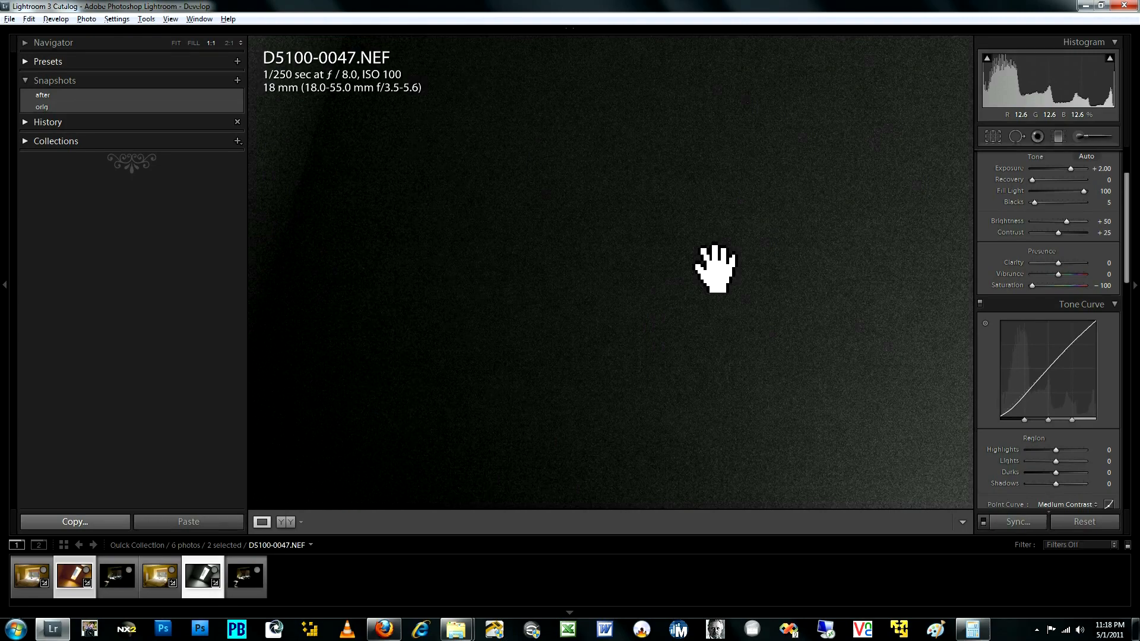
{"action": "mouse_move", "coordinate": [709, 270]}
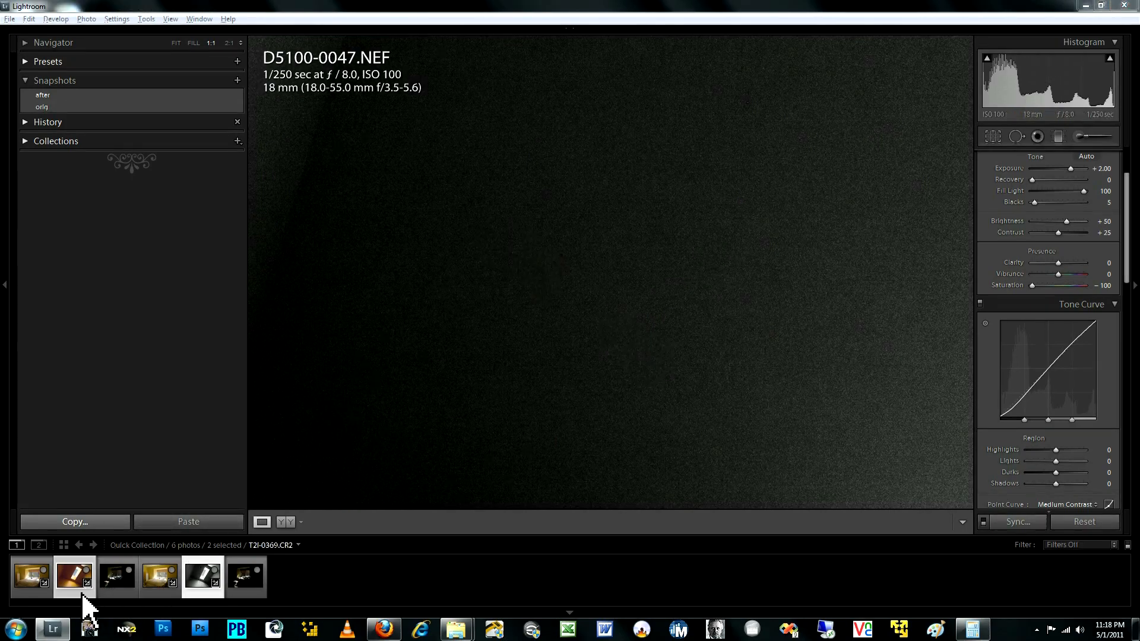
Switch to the T2i-0369 shot and raise its luminance noise reduction stepwise to 70.
{"action": "left_click", "coordinate": [74, 577]}
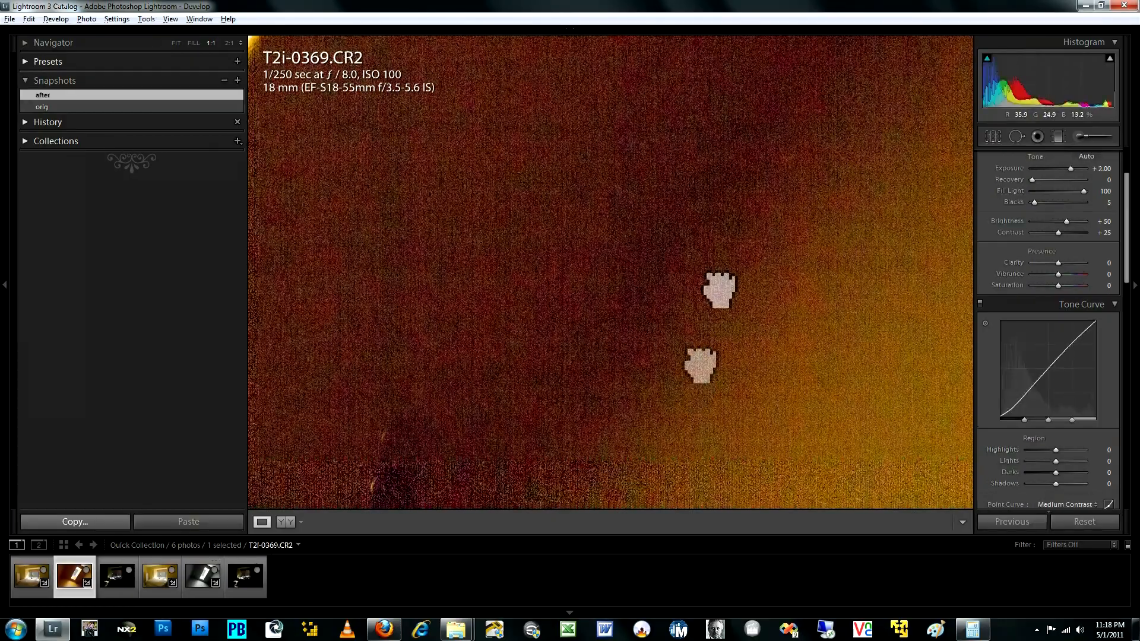
{"action": "scroll", "scroll_direction": "down", "scroll_amount": 3}
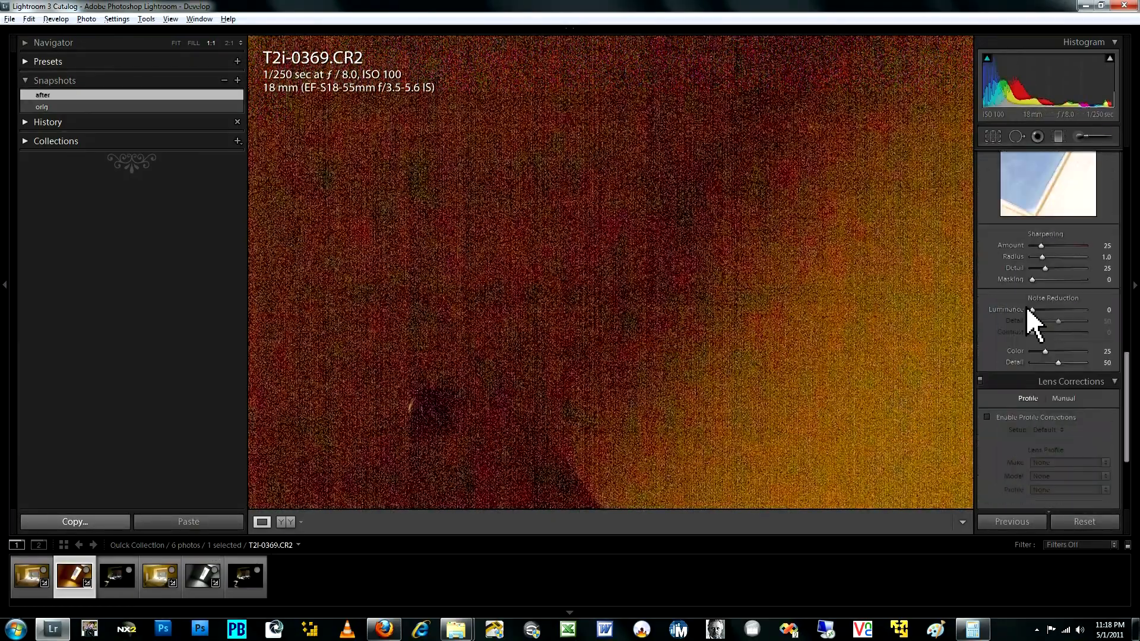
{"action": "left_click_drag", "start_coordinate": [1031, 309], "coordinate": [1048, 308]}
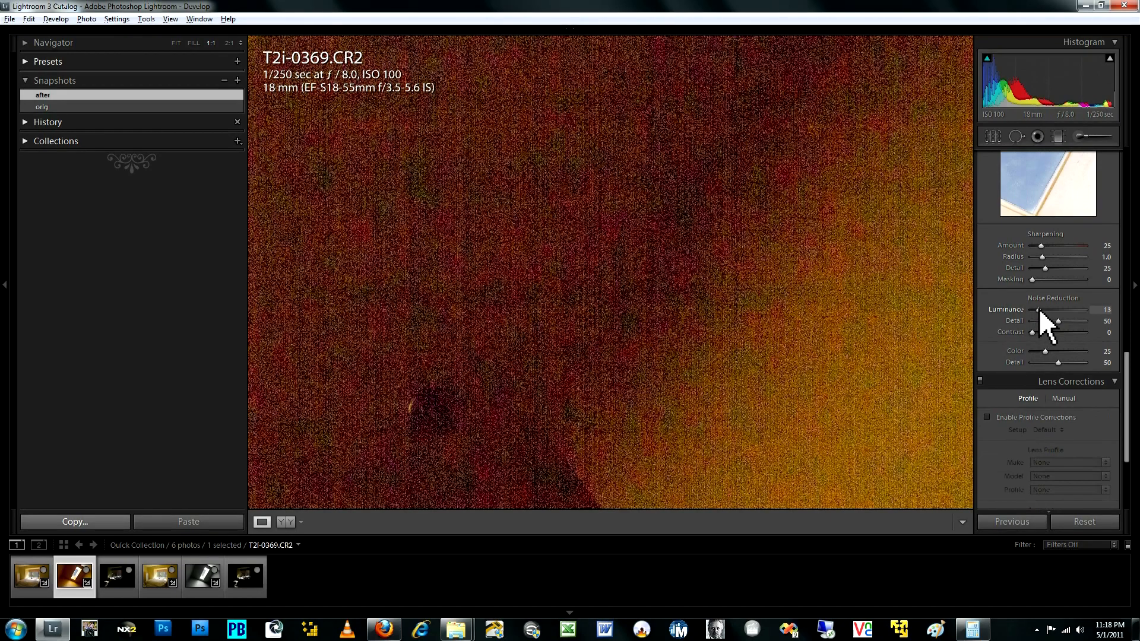
{"action": "left_click_drag", "start_coordinate": [1045, 309], "coordinate": [1054, 309]}
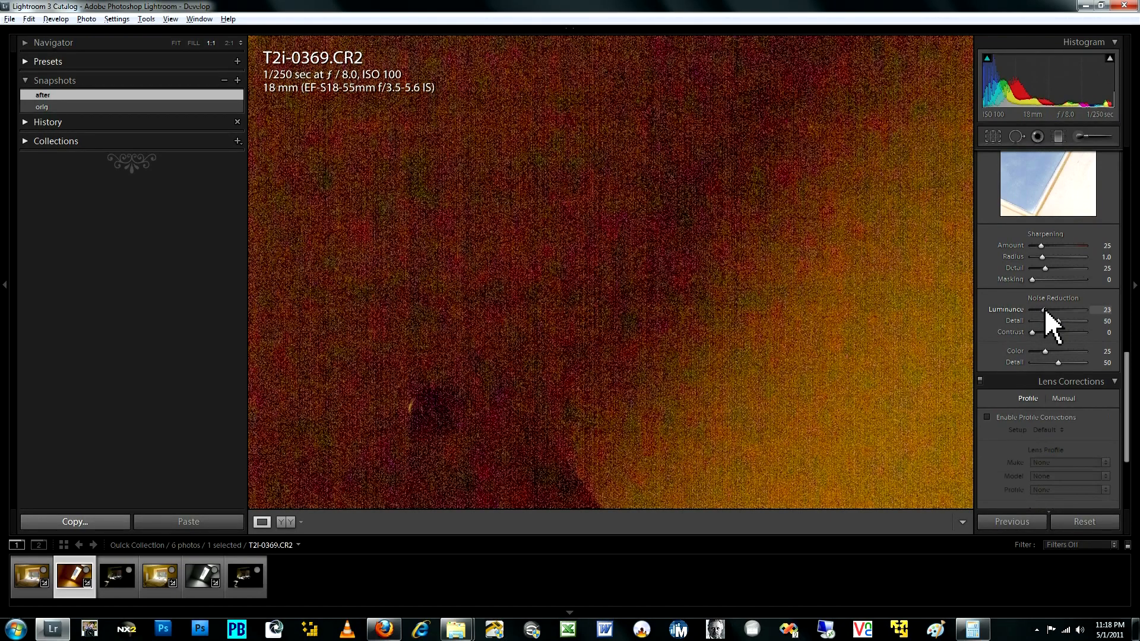
{"action": "left_click_drag", "start_coordinate": [1045, 310], "coordinate": [1073, 310]}
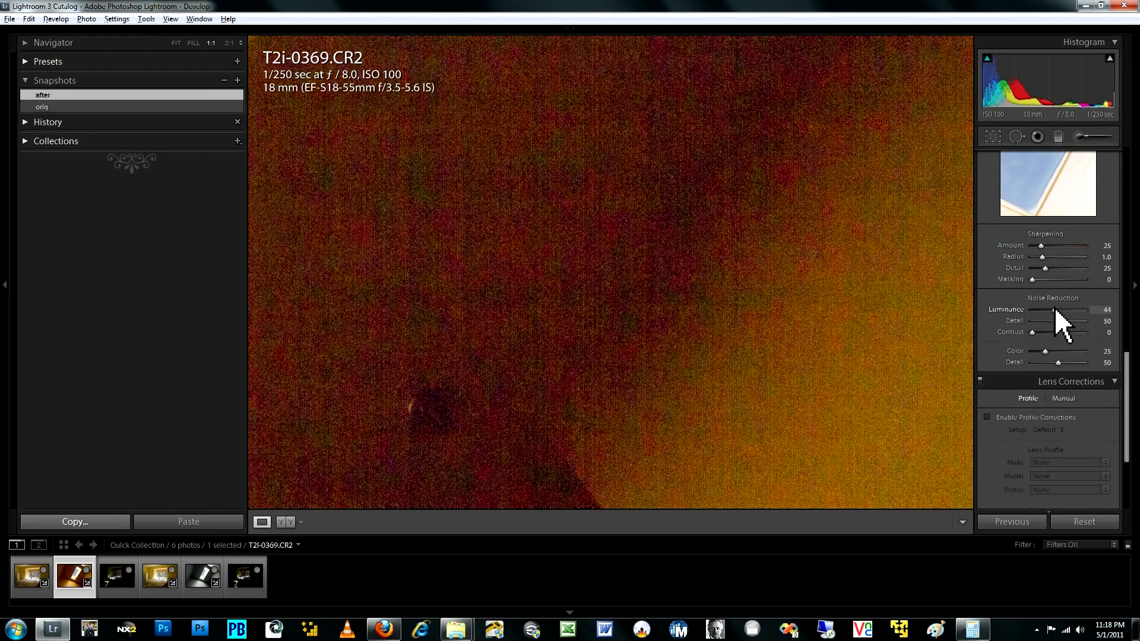
{"action": "left_click_drag", "start_coordinate": [1055, 309], "coordinate": [1065, 309]}
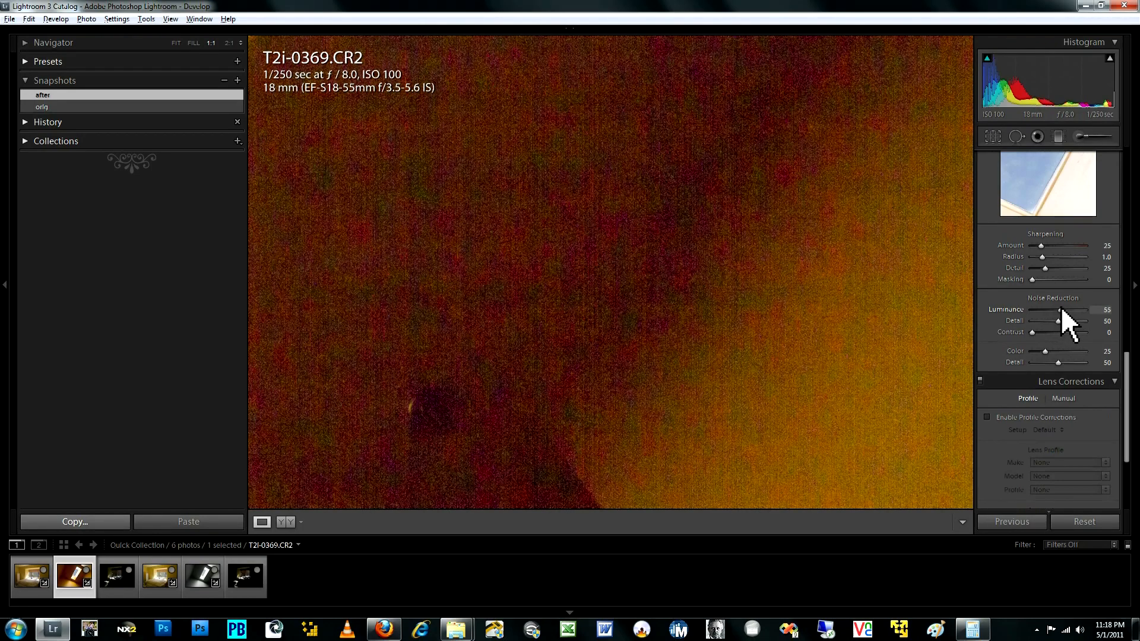
{"action": "left_click_drag", "start_coordinate": [1059, 309], "coordinate": [1070, 309]}
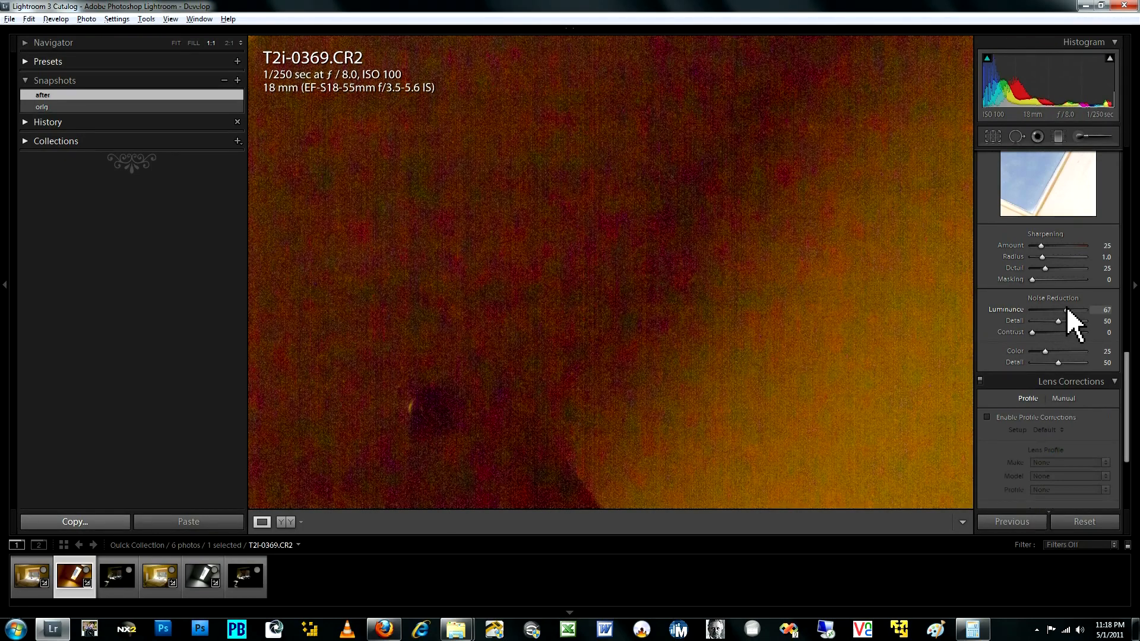
{"action": "left_click_drag", "start_coordinate": [1059, 309], "coordinate": [1063, 308]}
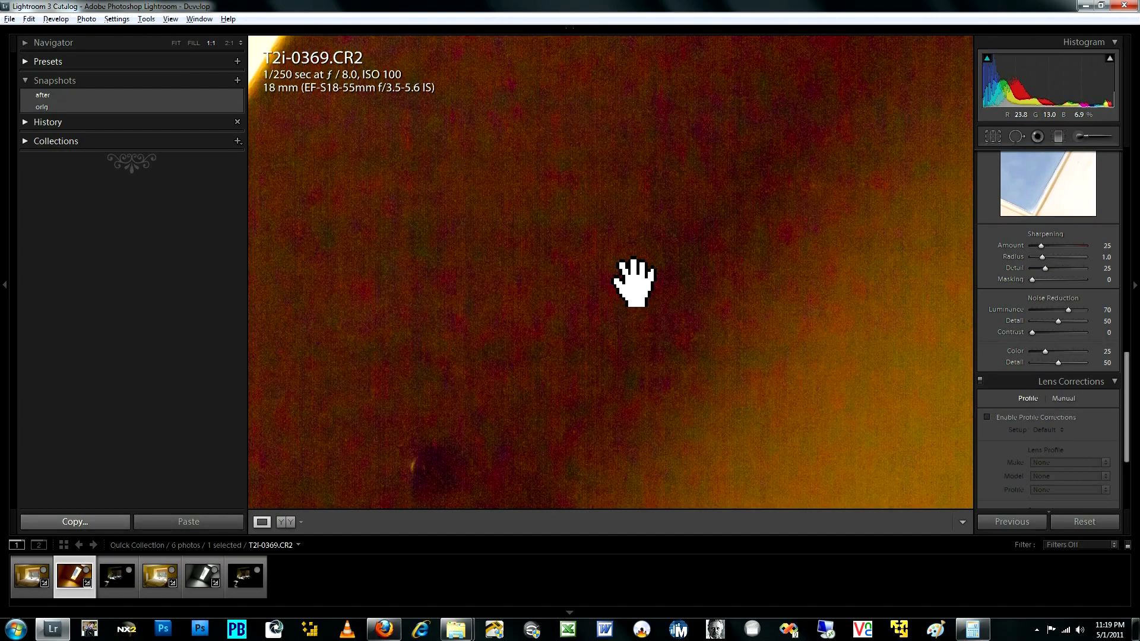
{"action": "left_click_drag", "start_coordinate": [633, 283], "coordinate": [651, 313]}
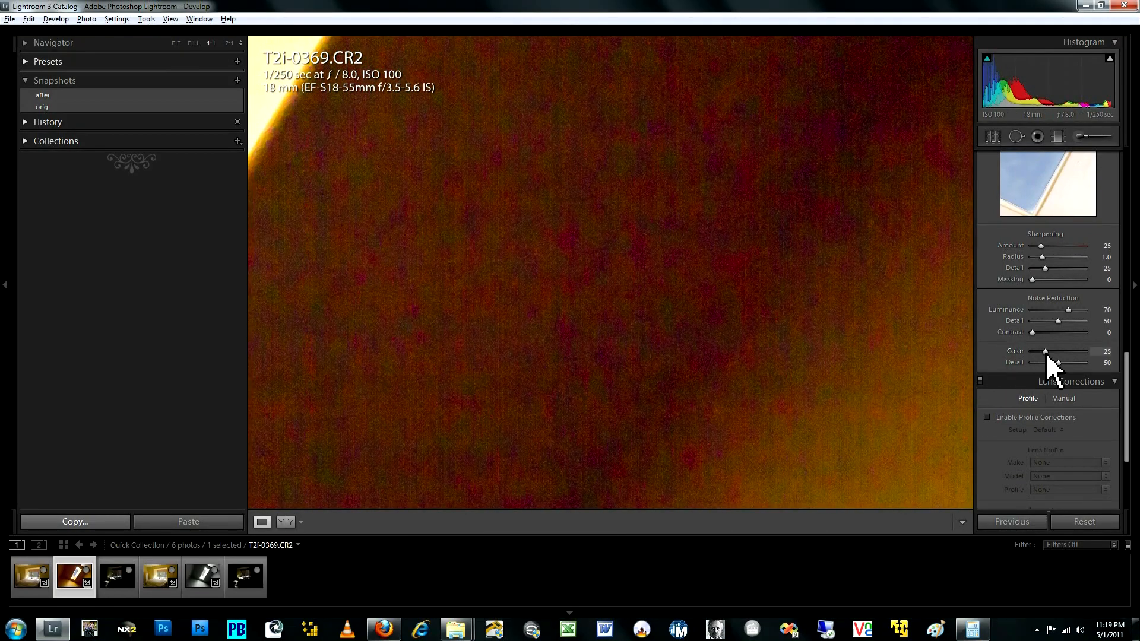
Try colour noise reduction up to about 95 on the T2i shot, then settle it near 52.
{"action": "left_click_drag", "start_coordinate": [1045, 351], "coordinate": [1060, 352]}
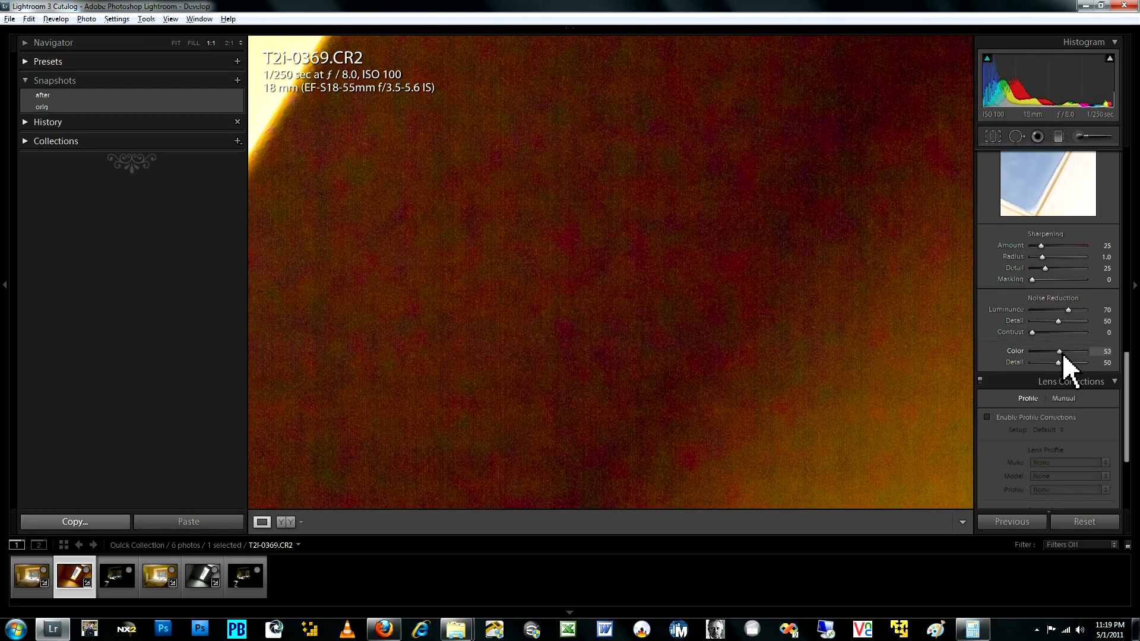
{"action": "left_click_drag", "start_coordinate": [1059, 351], "coordinate": [1077, 352]}
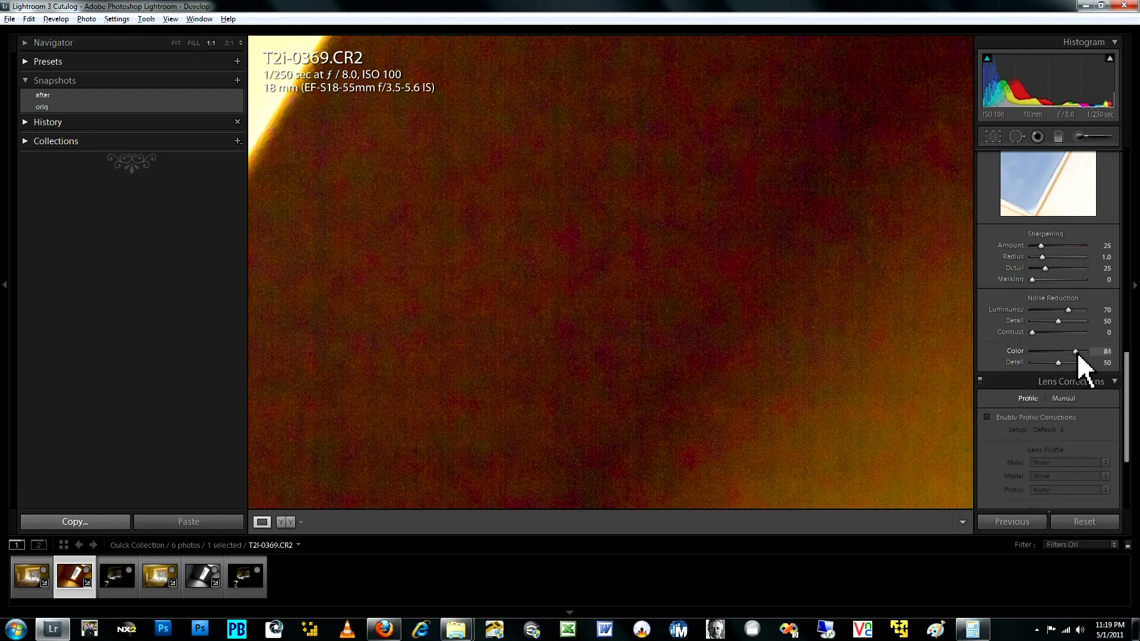
{"action": "left_click_drag", "start_coordinate": [1075, 352], "coordinate": [1079, 352]}
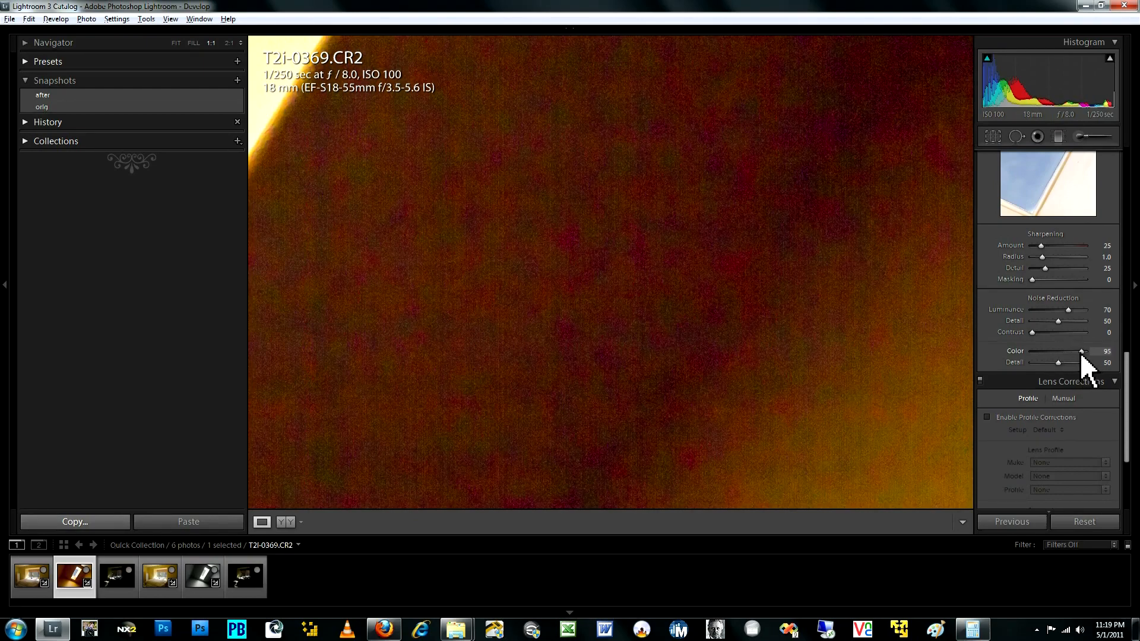
{"action": "left_click_drag", "start_coordinate": [1079, 351], "coordinate": [1059, 351]}
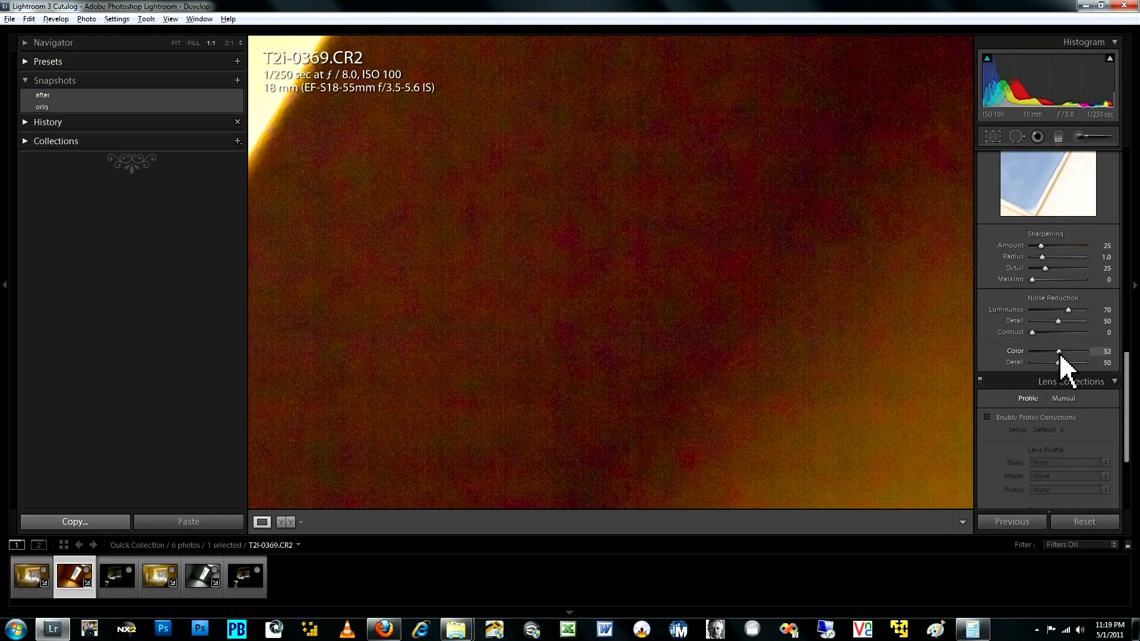
{"action": "left_click_drag", "start_coordinate": [1058, 351], "coordinate": [1083, 351]}
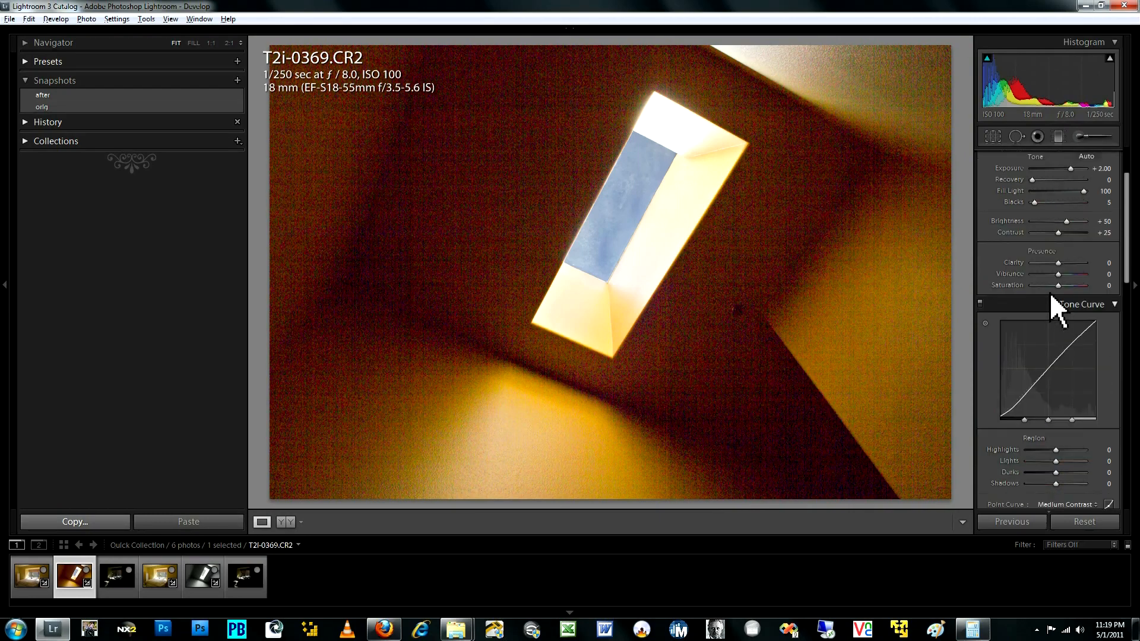
Set Saturation to -100 on the T2i shot, inspect the dark wall at 1:1, then return to Fit view.
{"action": "left_click_drag", "start_coordinate": [1073, 285], "coordinate": [1053, 285]}
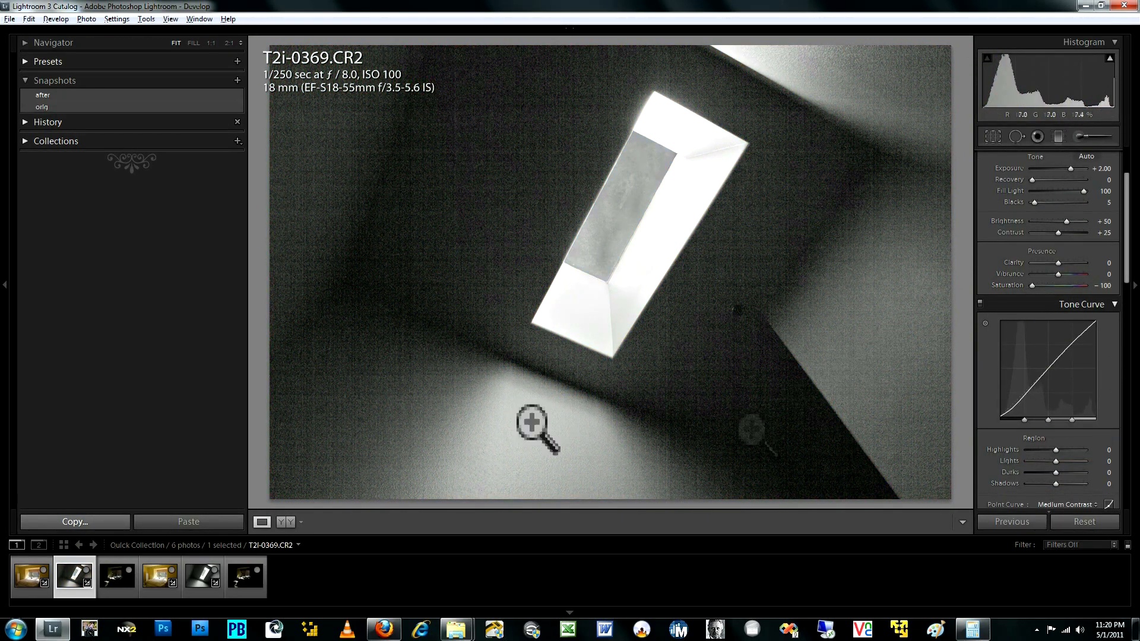
{"action": "left_click", "coordinate": [538, 424]}
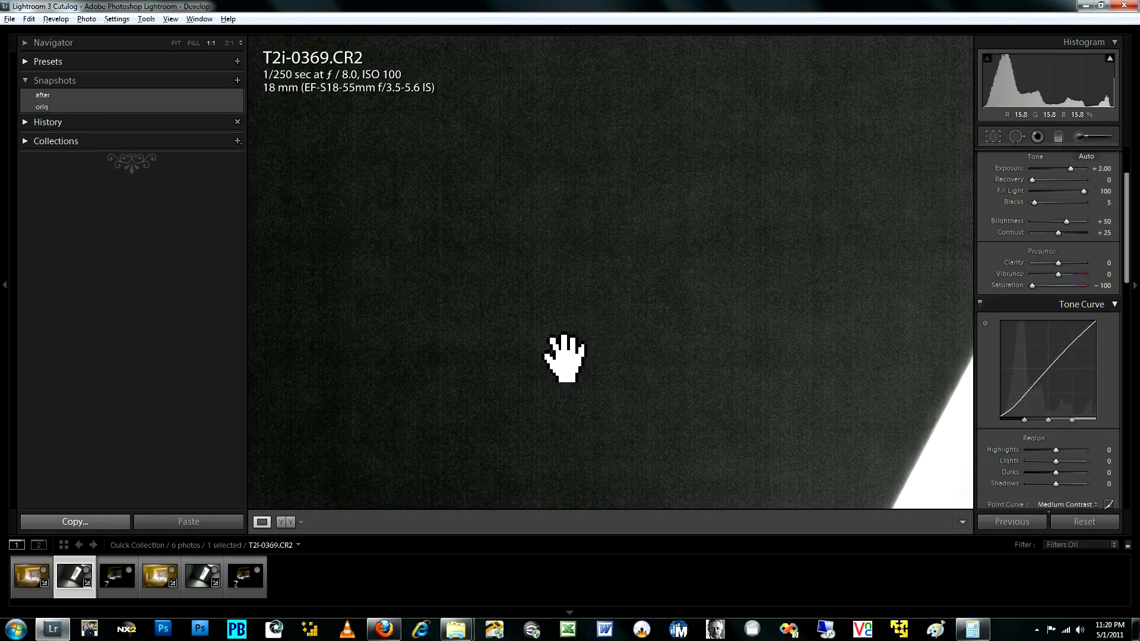
{"action": "mouse_move", "coordinate": [695, 243]}
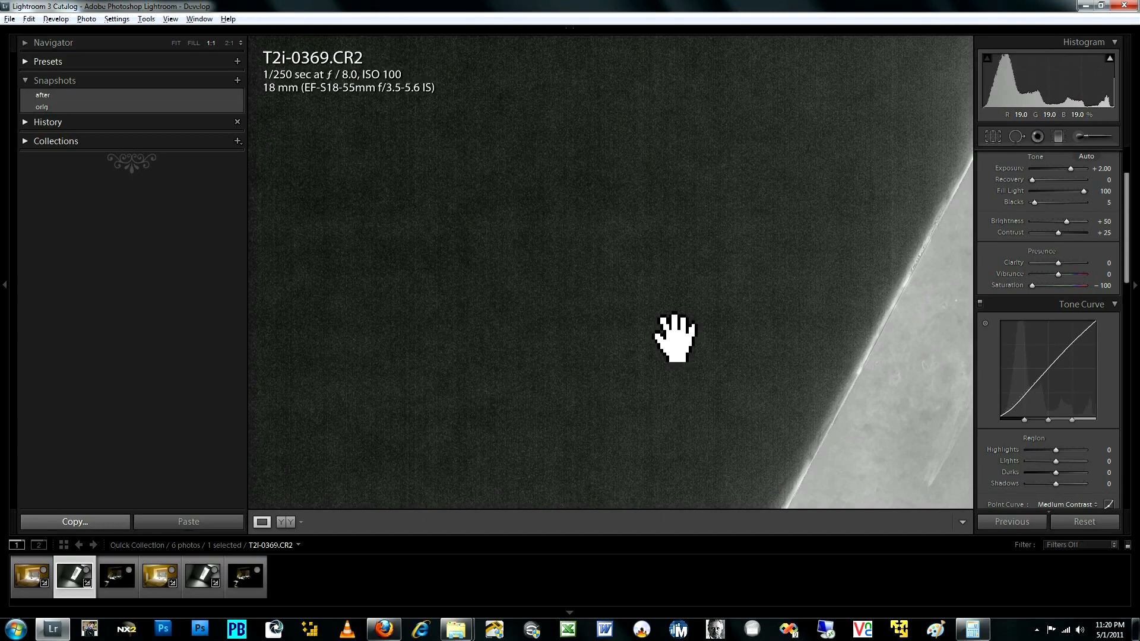
{"action": "left_click", "coordinate": [674, 336]}
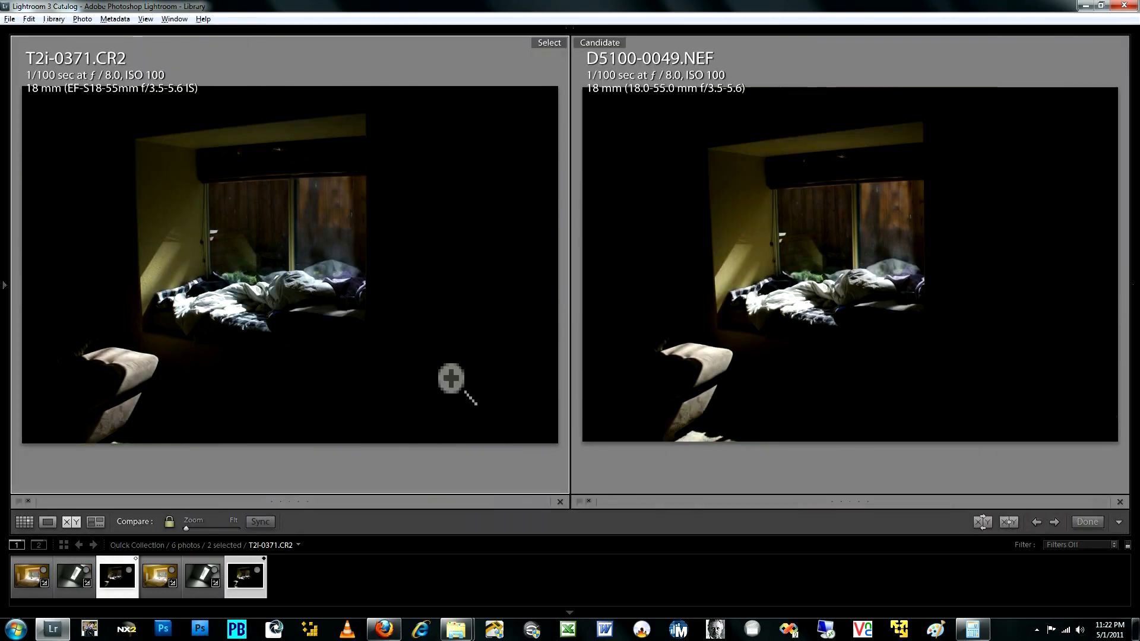
{"action": "mouse_move", "coordinate": [452, 425]}
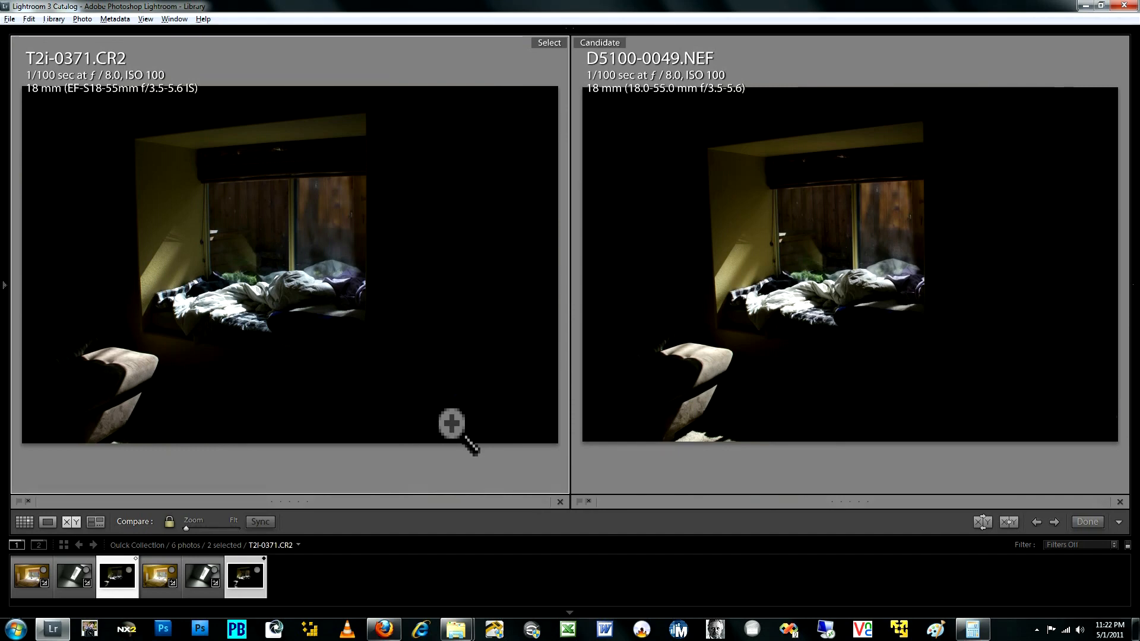
{"action": "mouse_move", "coordinate": [255, 298]}
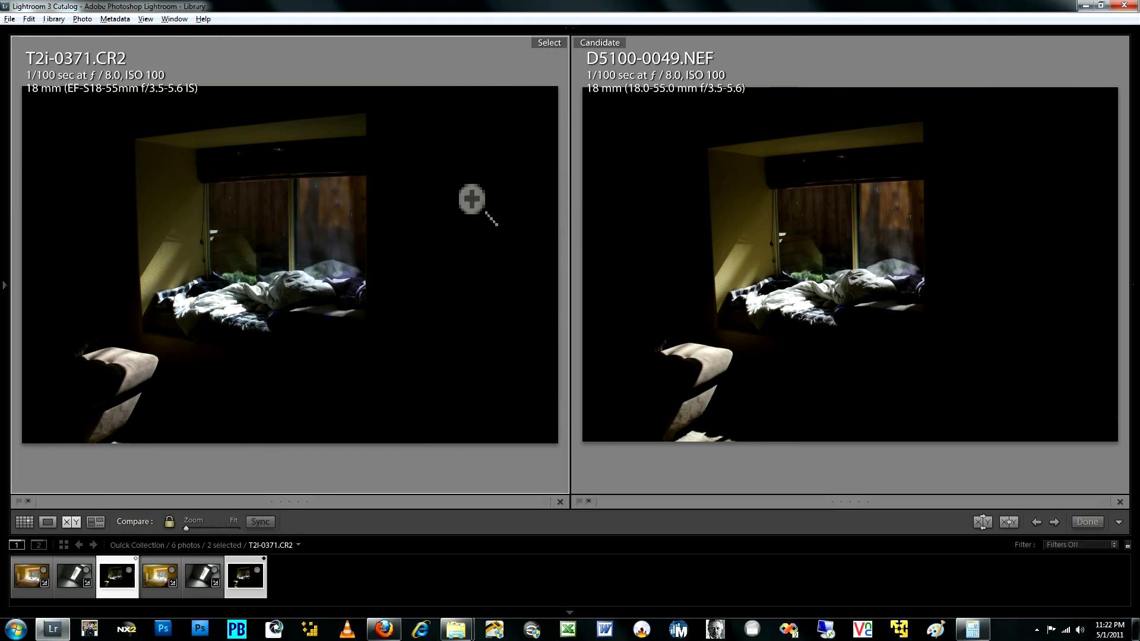
{"action": "mouse_move", "coordinate": [441, 259]}
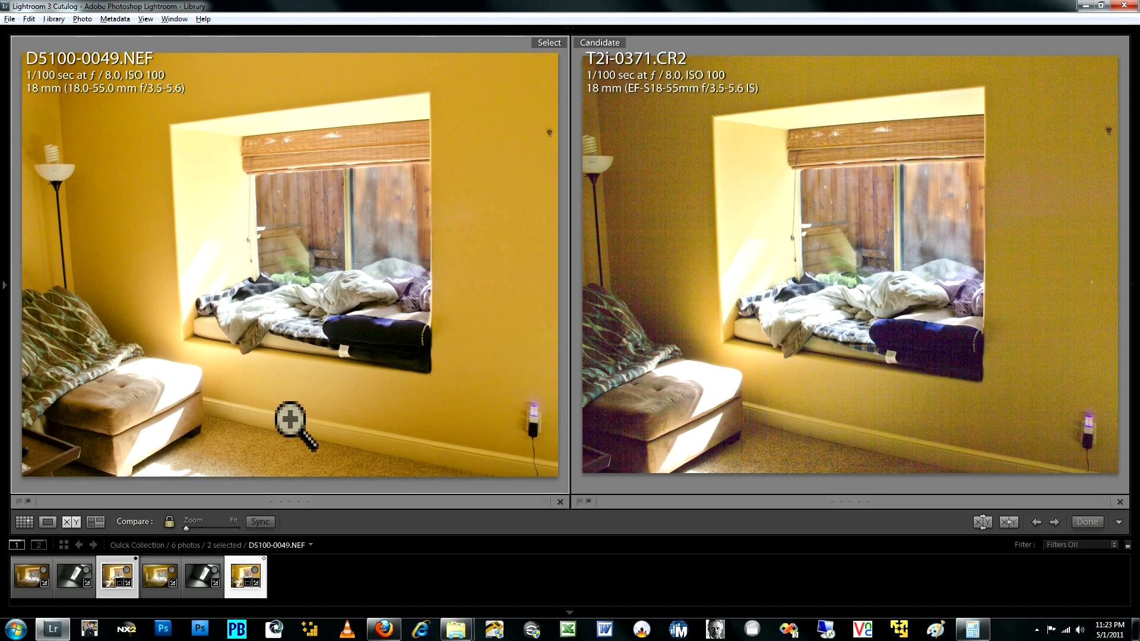
{"action": "mouse_move", "coordinate": [355, 232]}
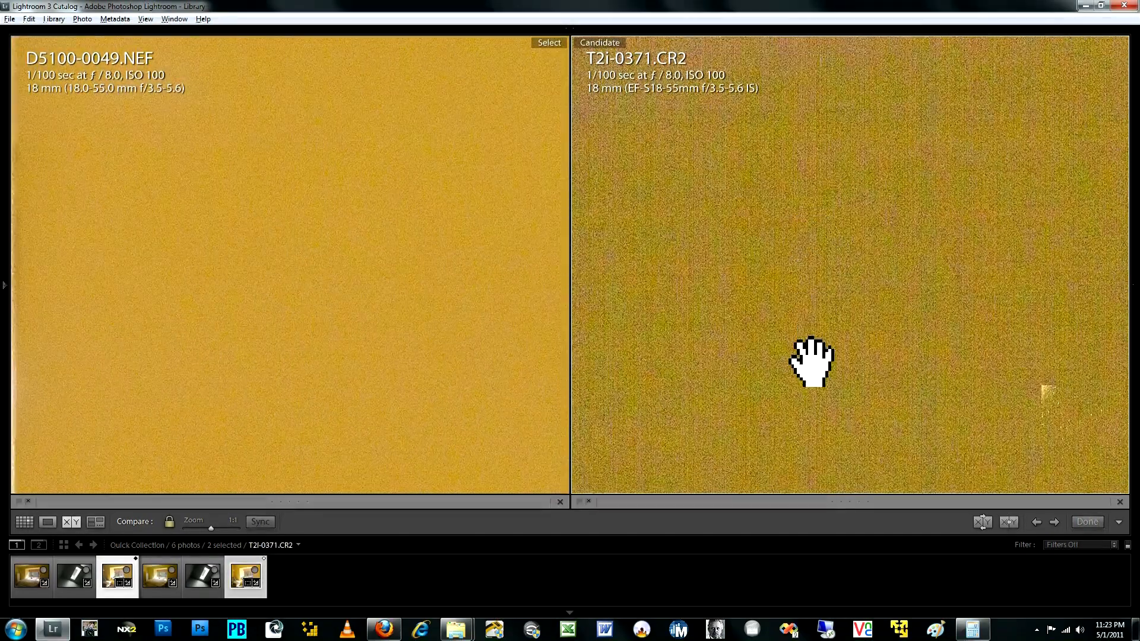
Pan both 1:1 compare panes across the wall toward the window edge.
{"action": "left_click_drag", "start_coordinate": [811, 363], "coordinate": [804, 254]}
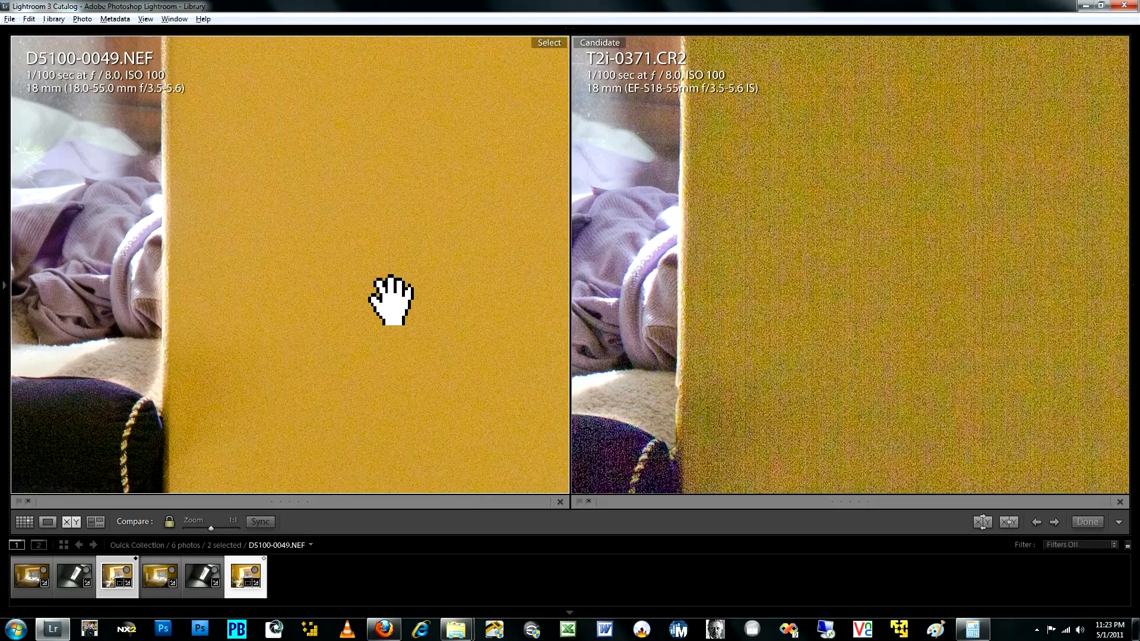
{"action": "left_click_drag", "start_coordinate": [393, 300], "coordinate": [404, 332]}
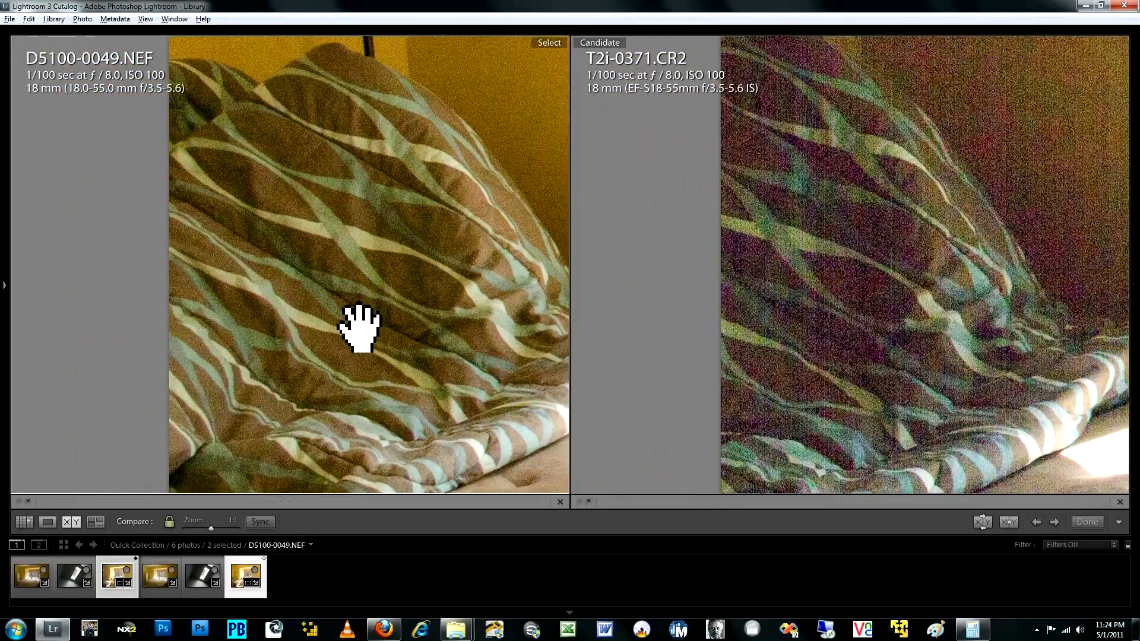
{"action": "mouse_move", "coordinate": [425, 236]}
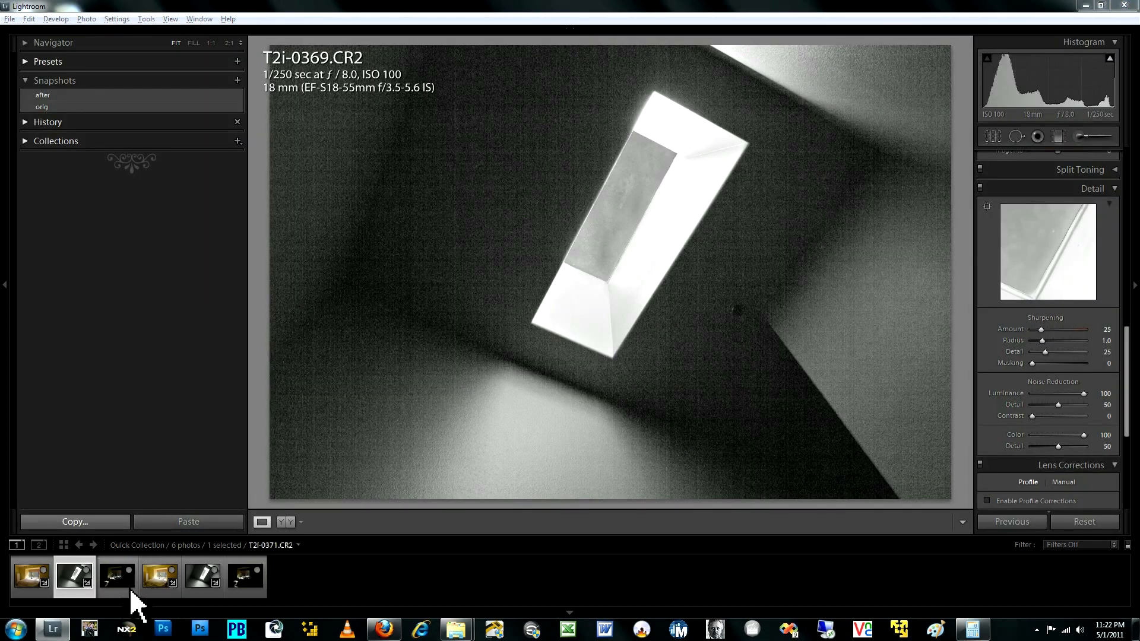
Select the dark T2i-0371 window photo from the filmstrip for editing.
{"action": "left_click", "coordinate": [116, 577]}
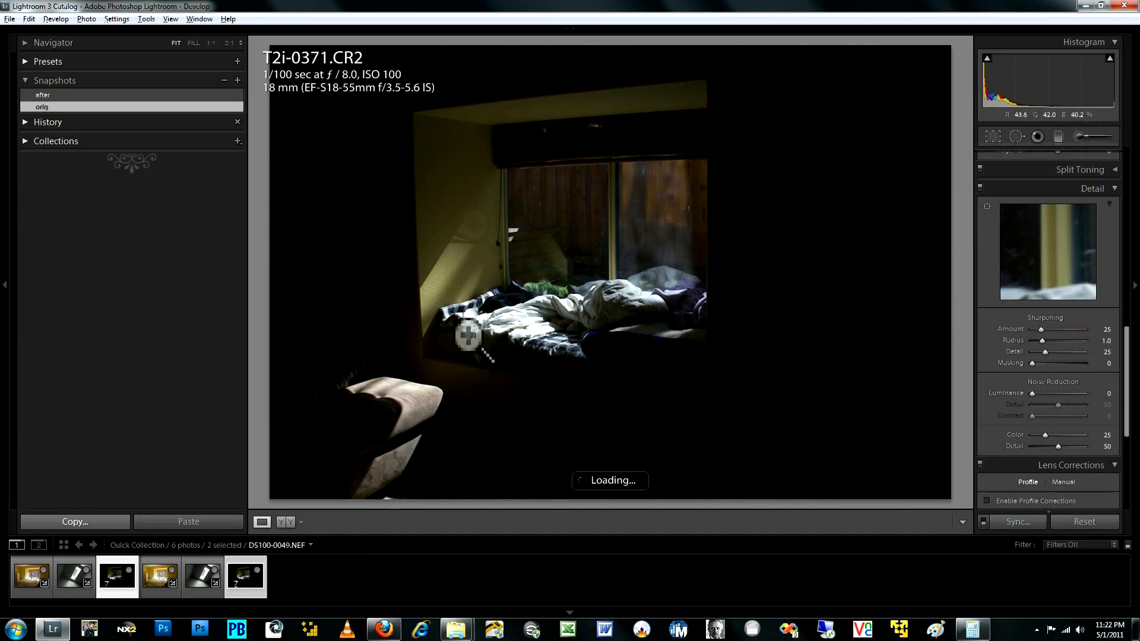
{"action": "left_click", "coordinate": [4, 284]}
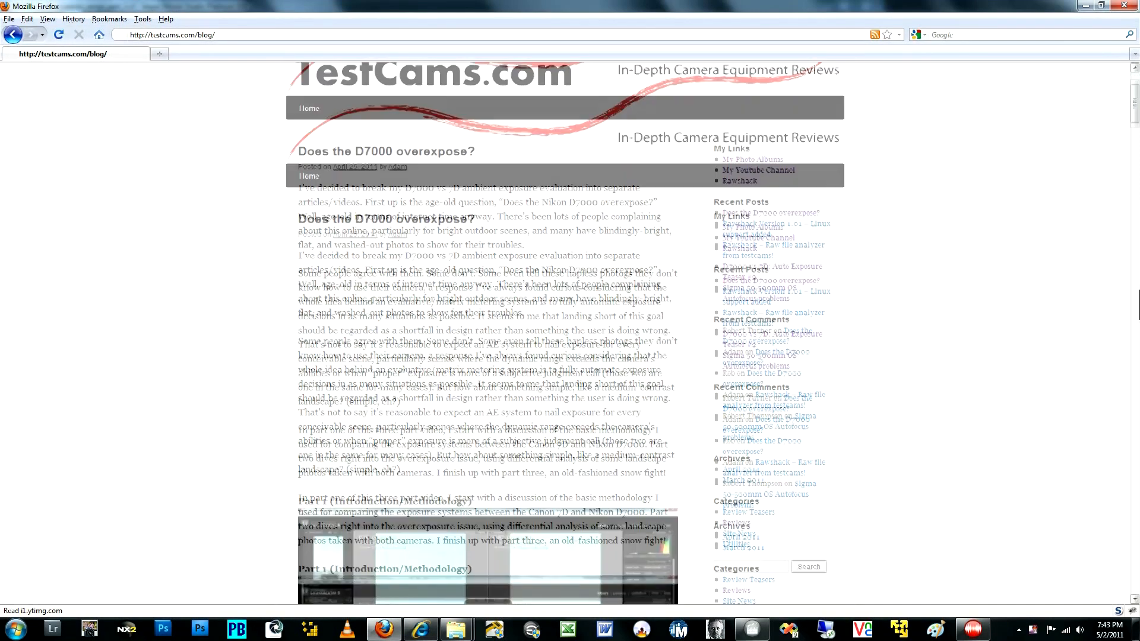
Scroll the testcams.com blog down to the Nikon D7000 vs Canon 7D Live View post.
{"action": "scroll", "scroll_direction": "down", "scroll_amount": 3}
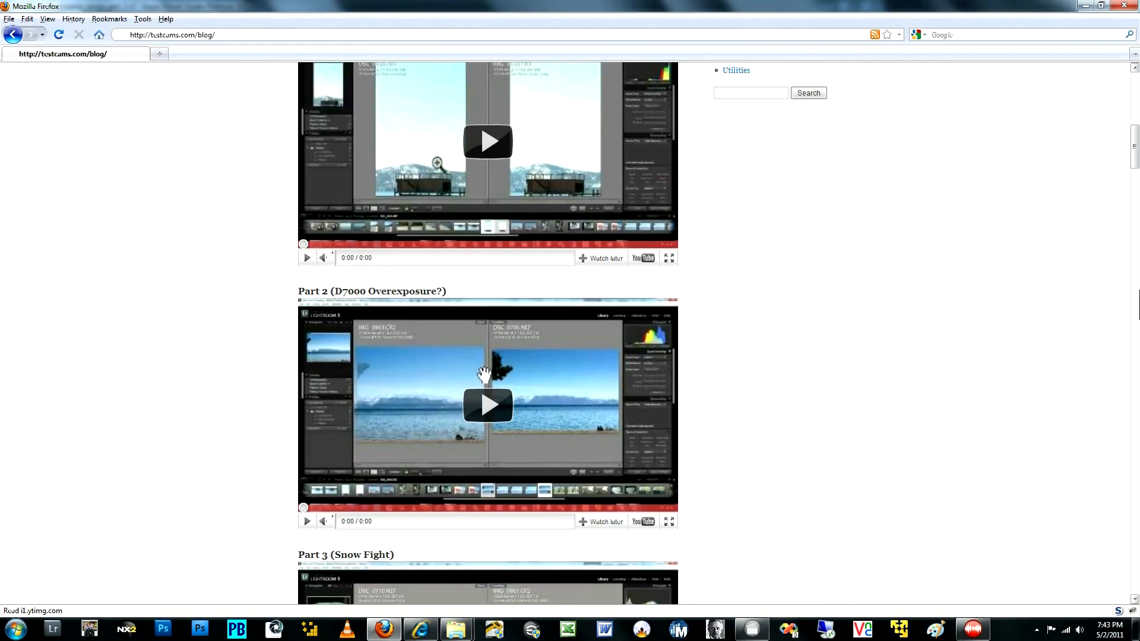
{"action": "scroll", "scroll_direction": "down", "scroll_amount": 3}
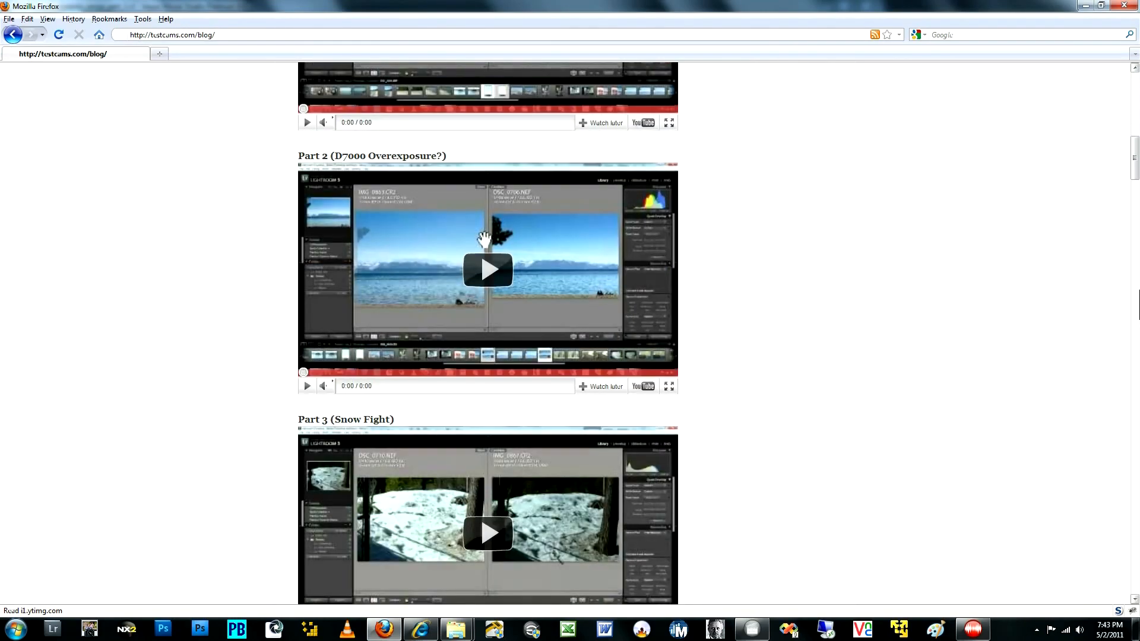
{"action": "scroll", "scroll_direction": "down", "scroll_amount": 3}
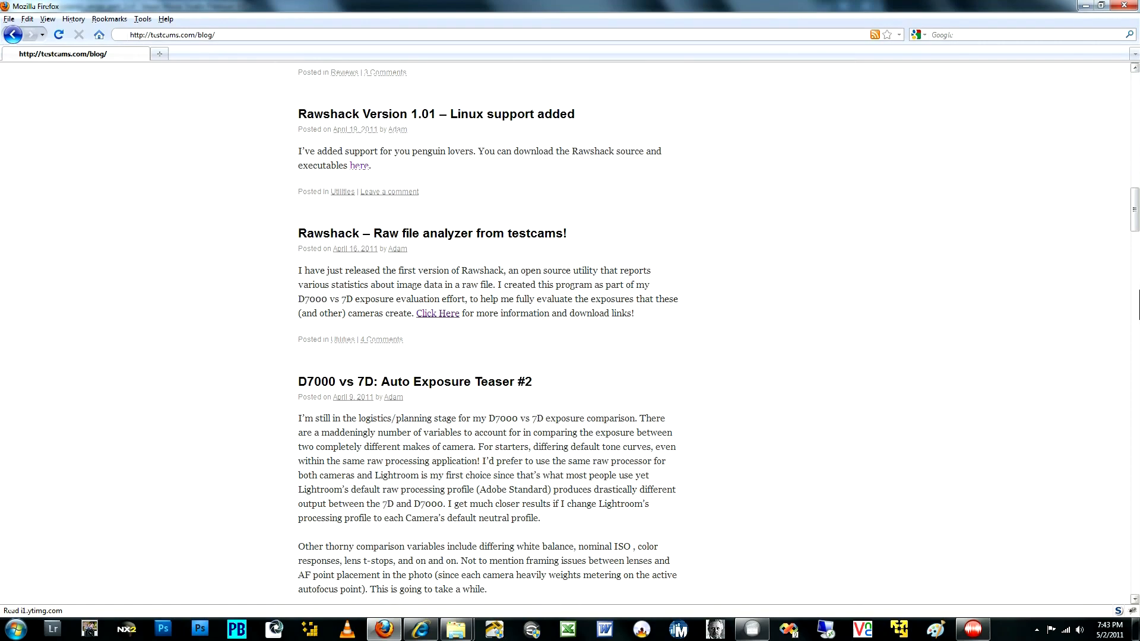
{"action": "scroll", "scroll_direction": "down", "scroll_amount": 3}
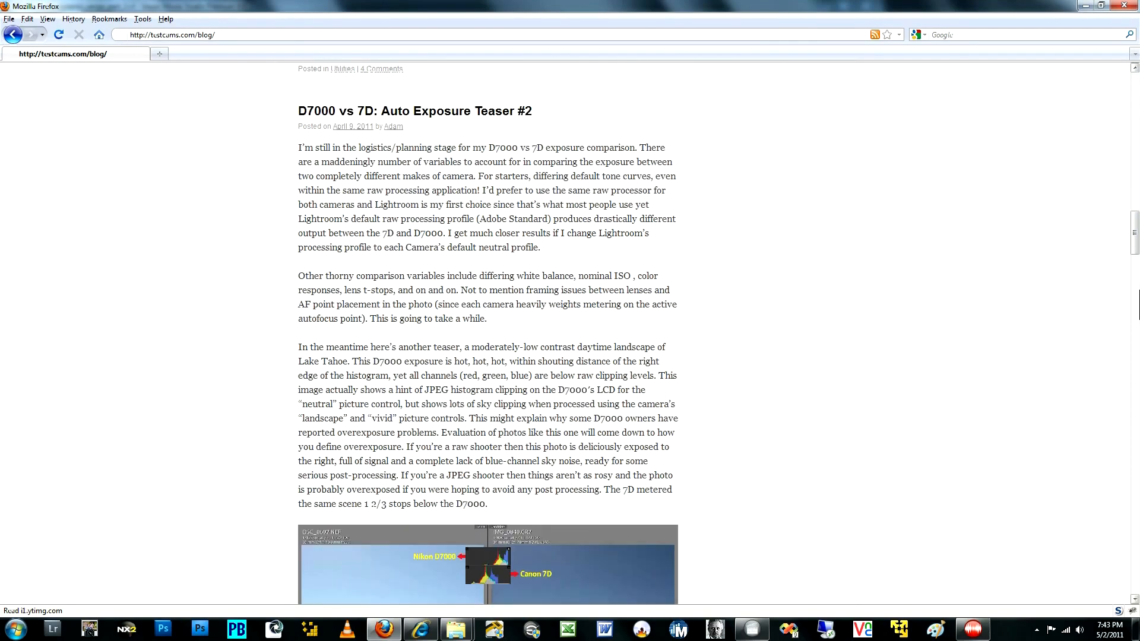
{"action": "scroll", "scroll_direction": "down", "scroll_amount": 3}
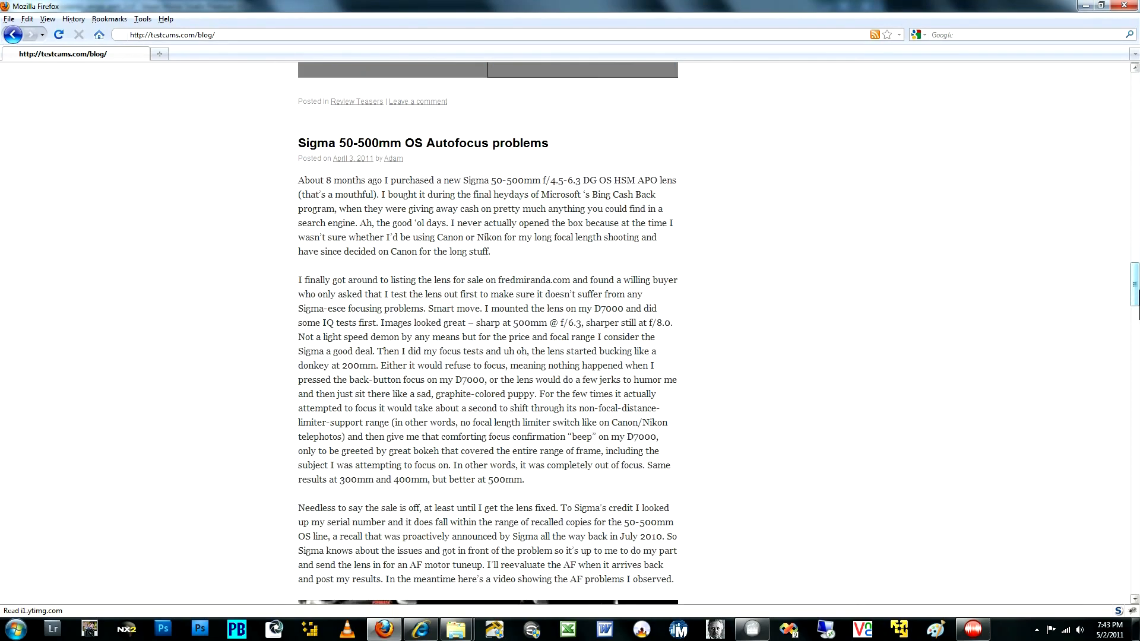
{"action": "scroll", "scroll_direction": "down", "scroll_amount": 3}
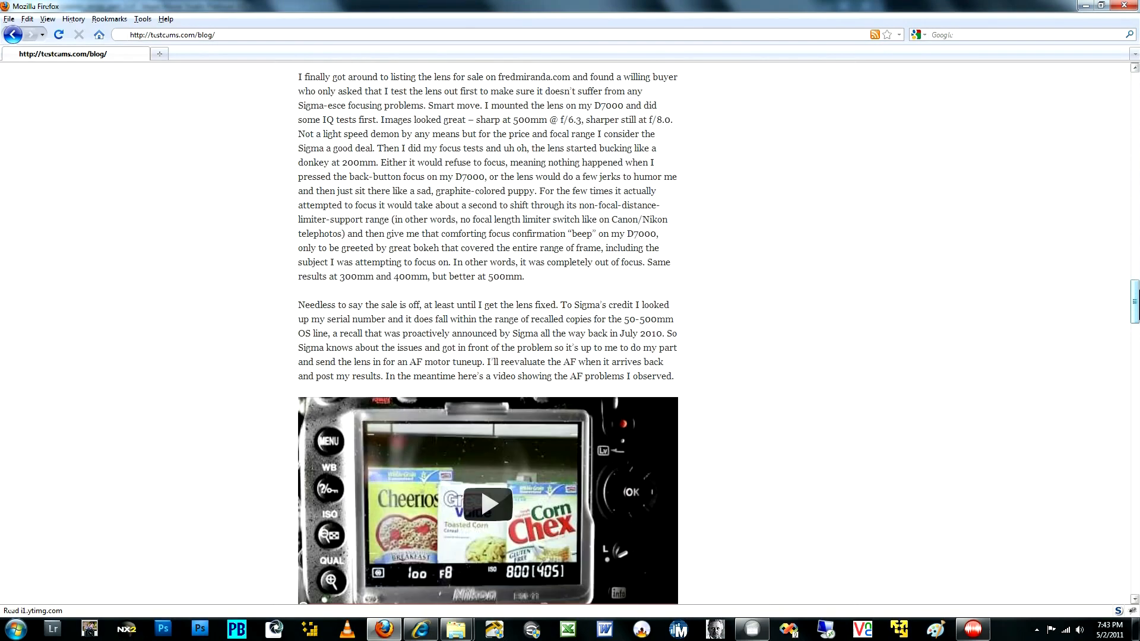
{"action": "scroll", "scroll_direction": "down", "scroll_amount": 3}
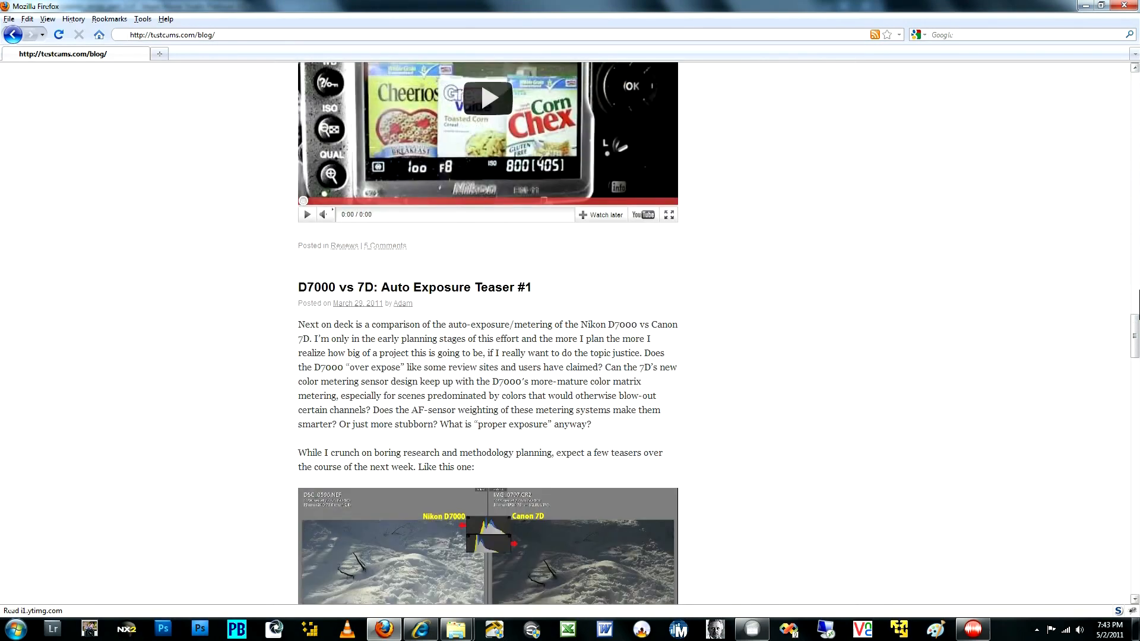
{"action": "scroll", "scroll_direction": "down", "scroll_amount": 3}
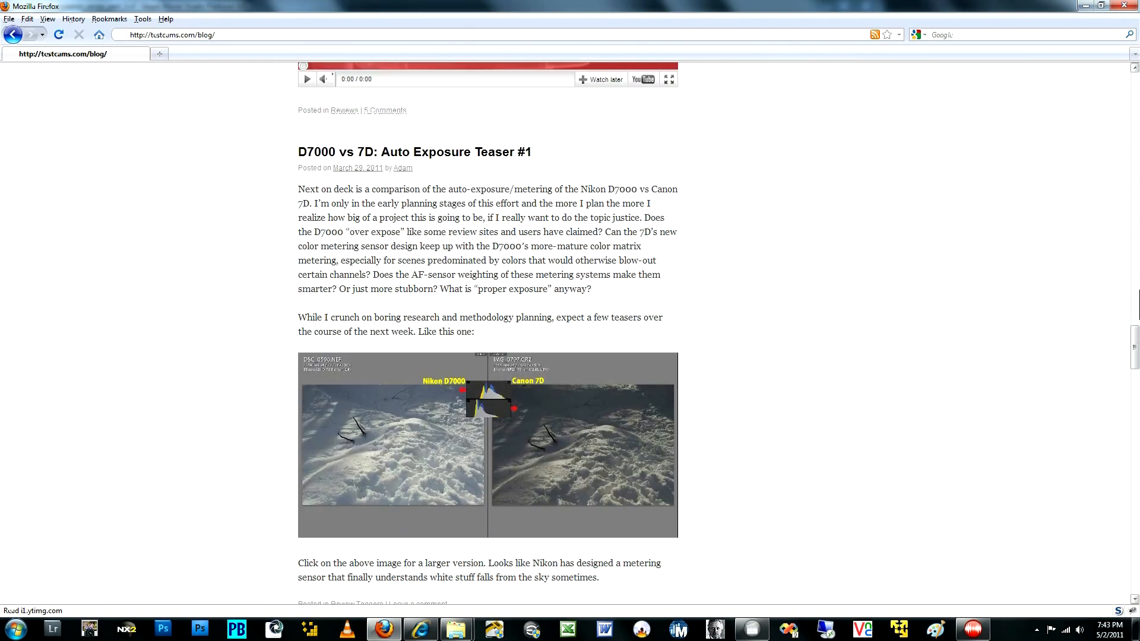
{"action": "scroll", "scroll_direction": "down", "scroll_amount": 3}
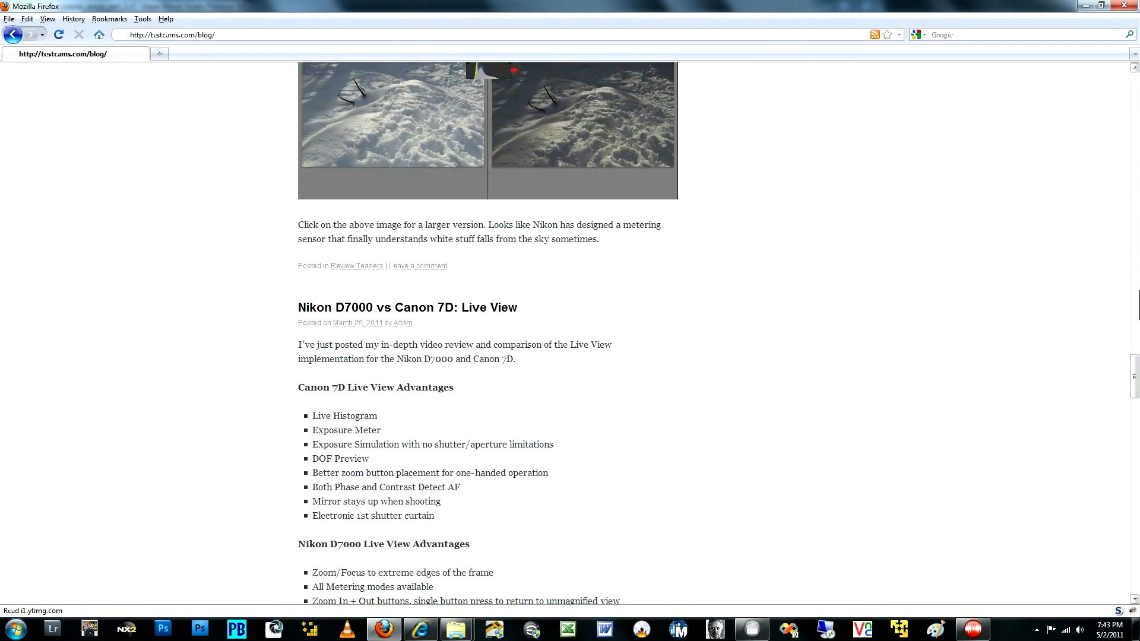
{"action": "scroll", "scroll_direction": "down", "scroll_amount": 3}
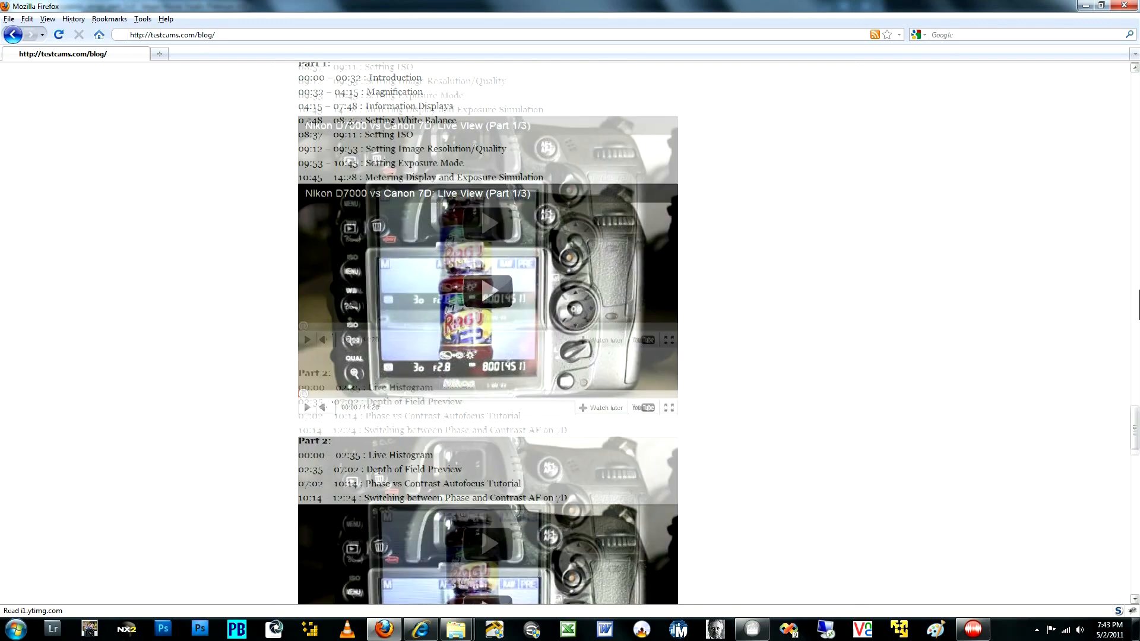
{"action": "scroll", "scroll_direction": "down", "scroll_amount": 3}
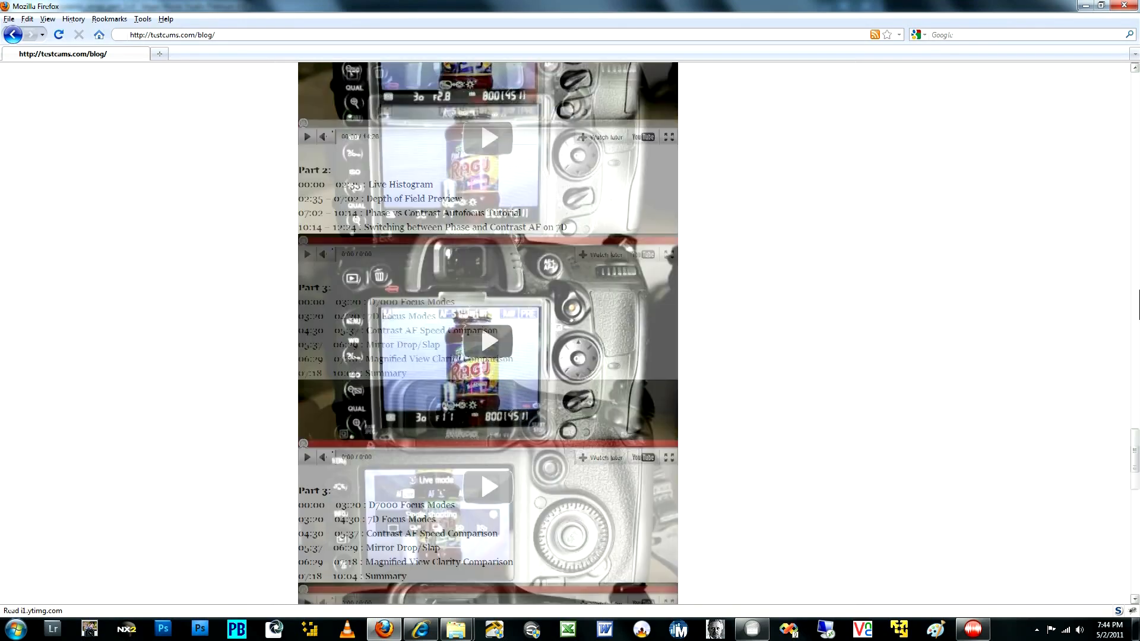
{"action": "scroll", "scroll_direction": "down", "scroll_amount": 3}
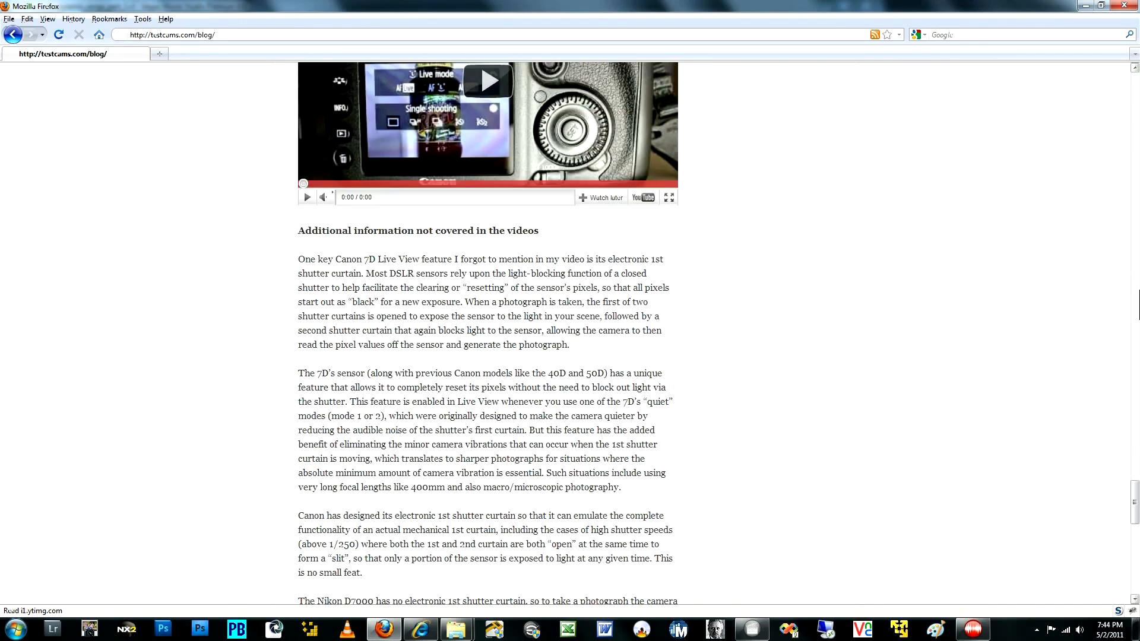